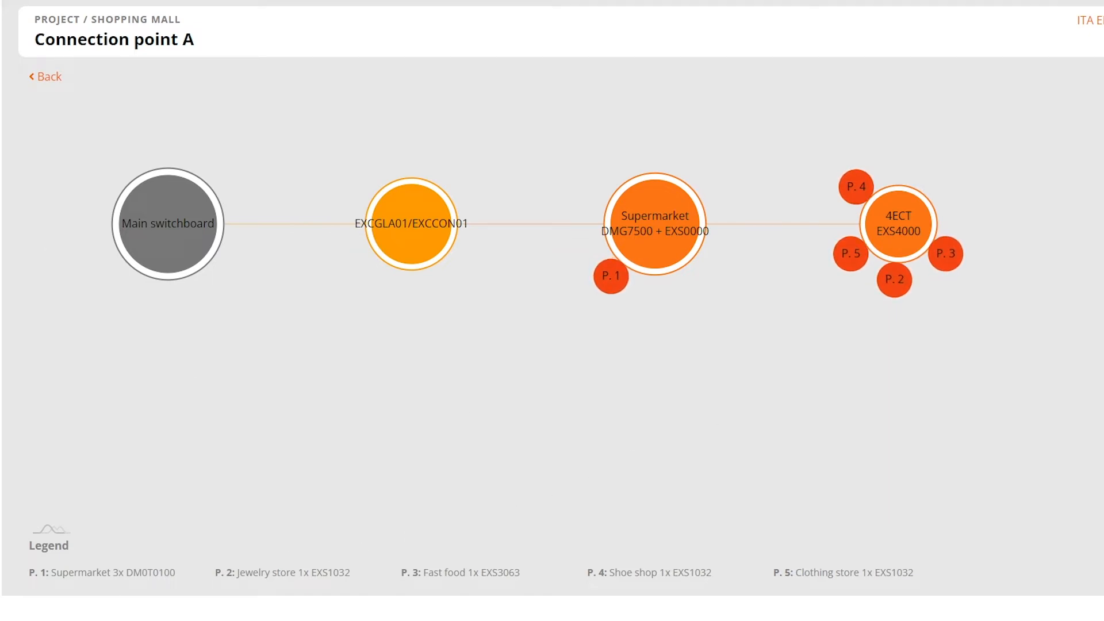
Review the shopping mall project's material list and basic load configuration
click(38, 329)
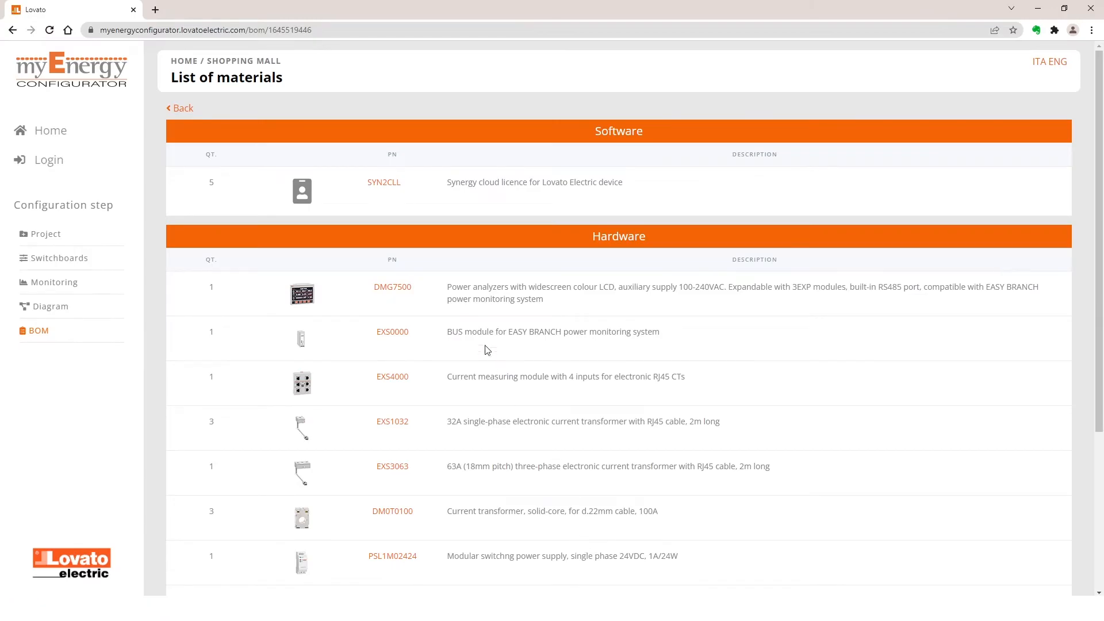
scroll(down, 3)
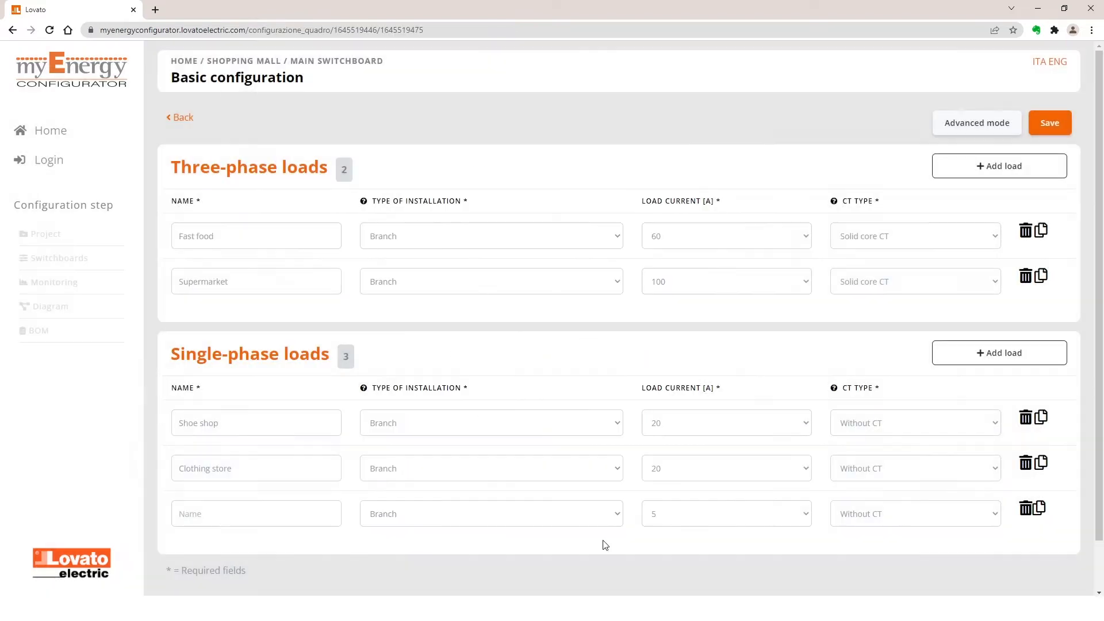
click(256, 514)
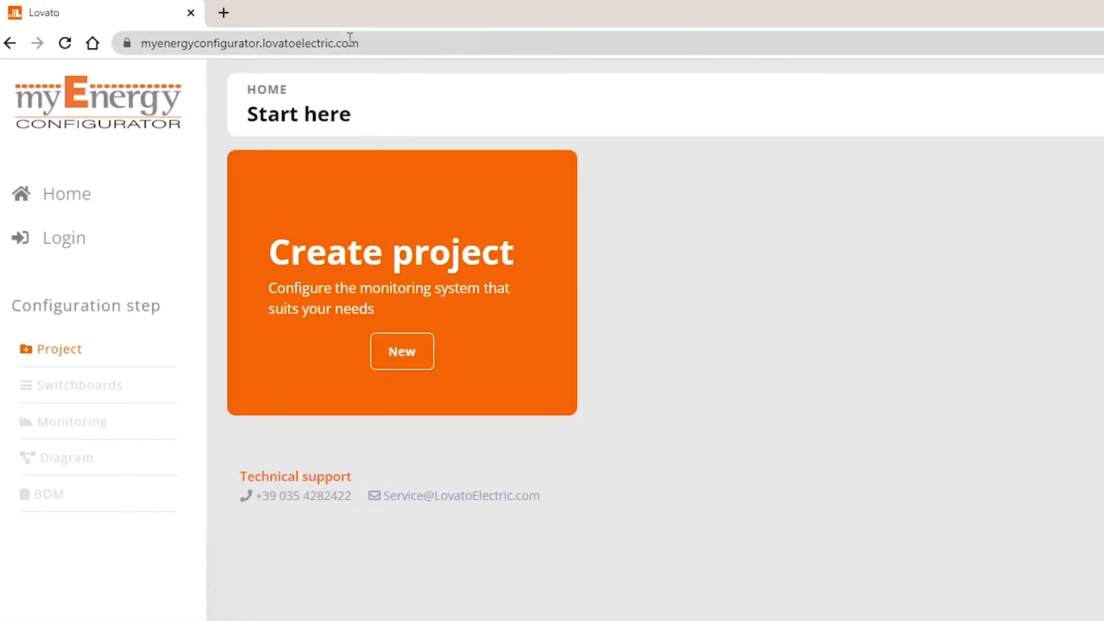
mouse_move(352, 407)
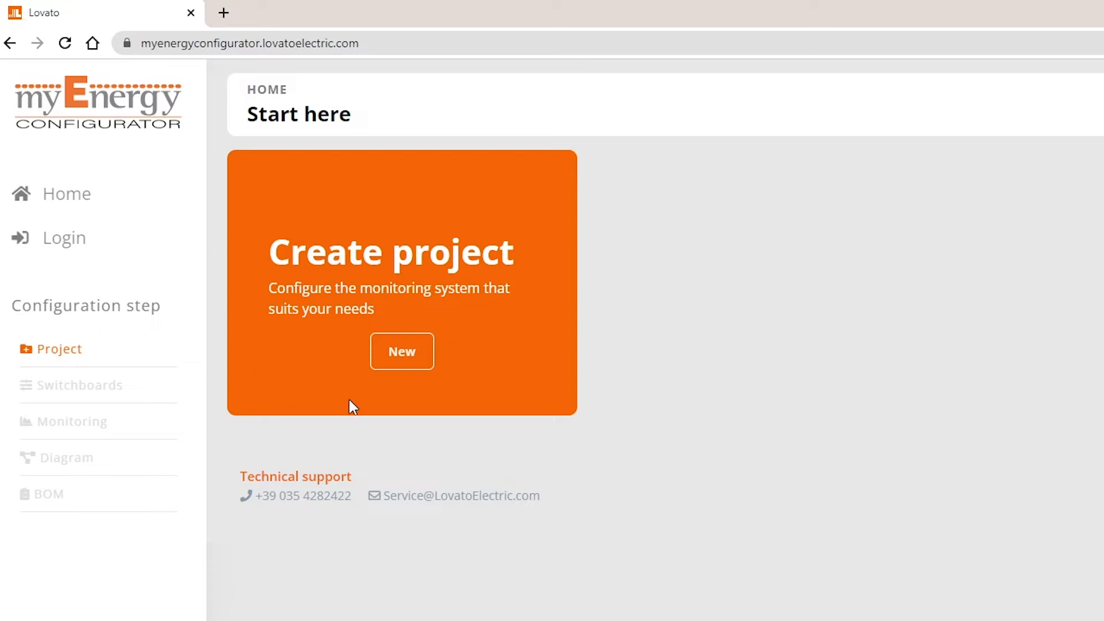
Create a new project named 'Shopping mall'
click(402, 351)
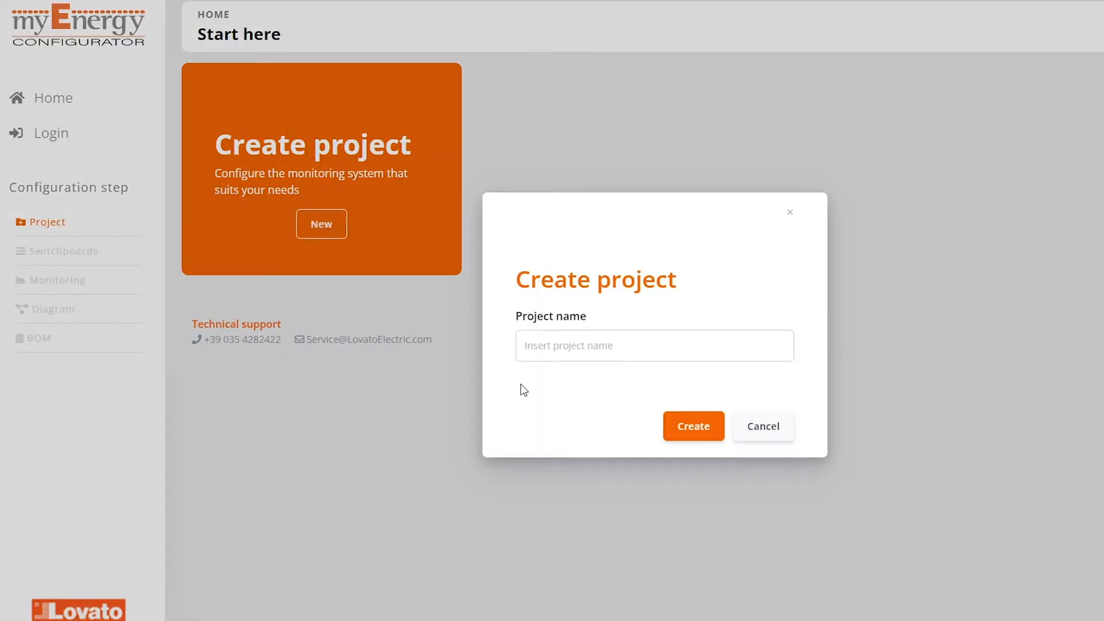
click(653, 345)
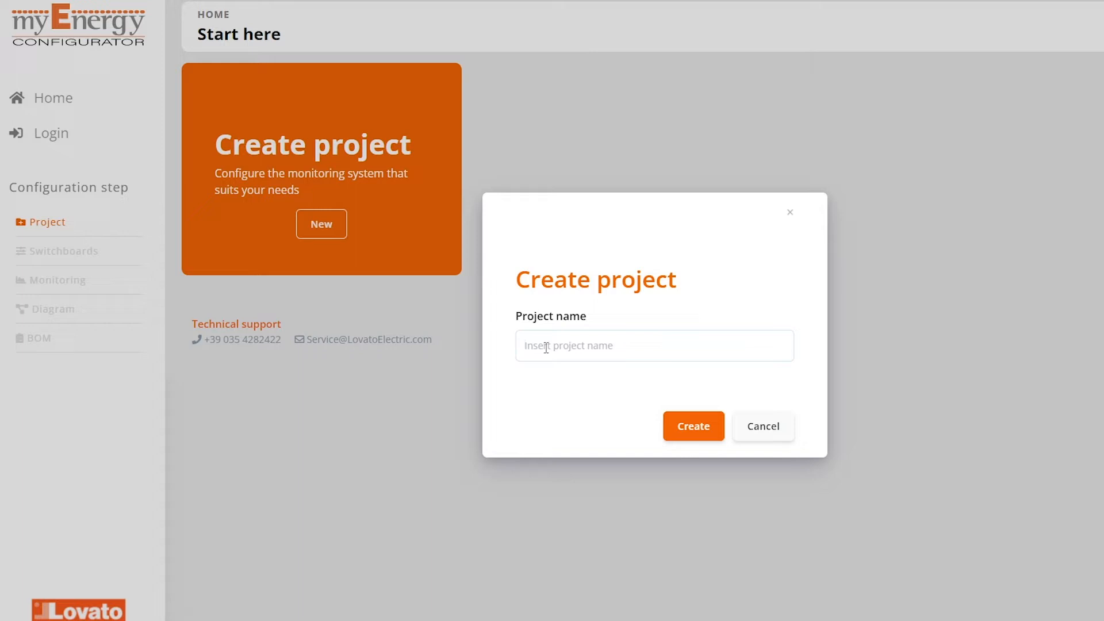
text(Shopping mall)
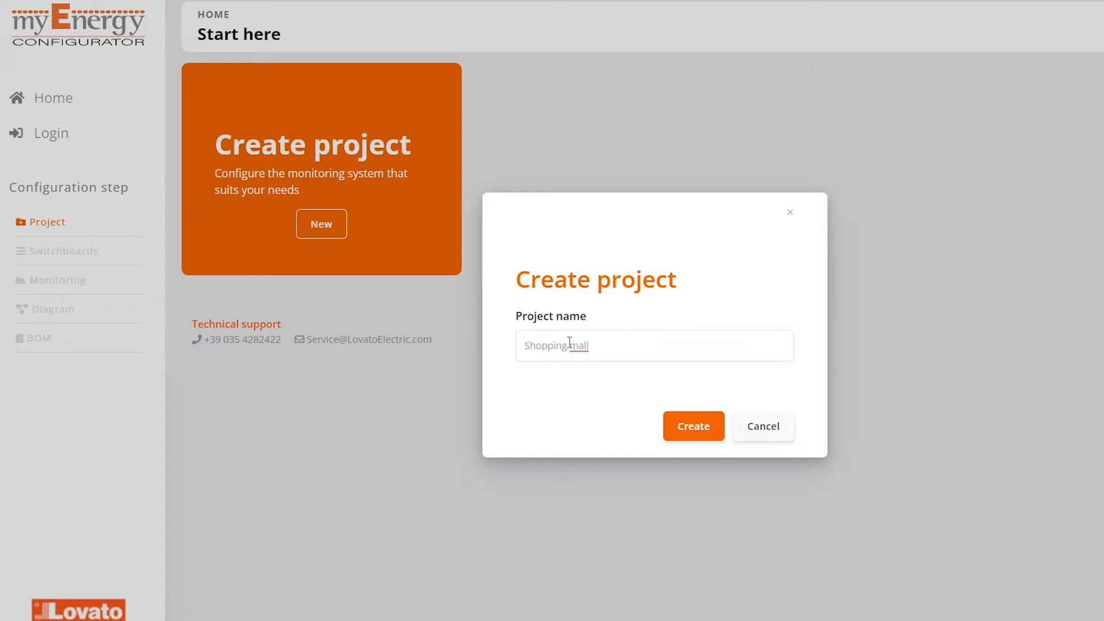
click(691, 426)
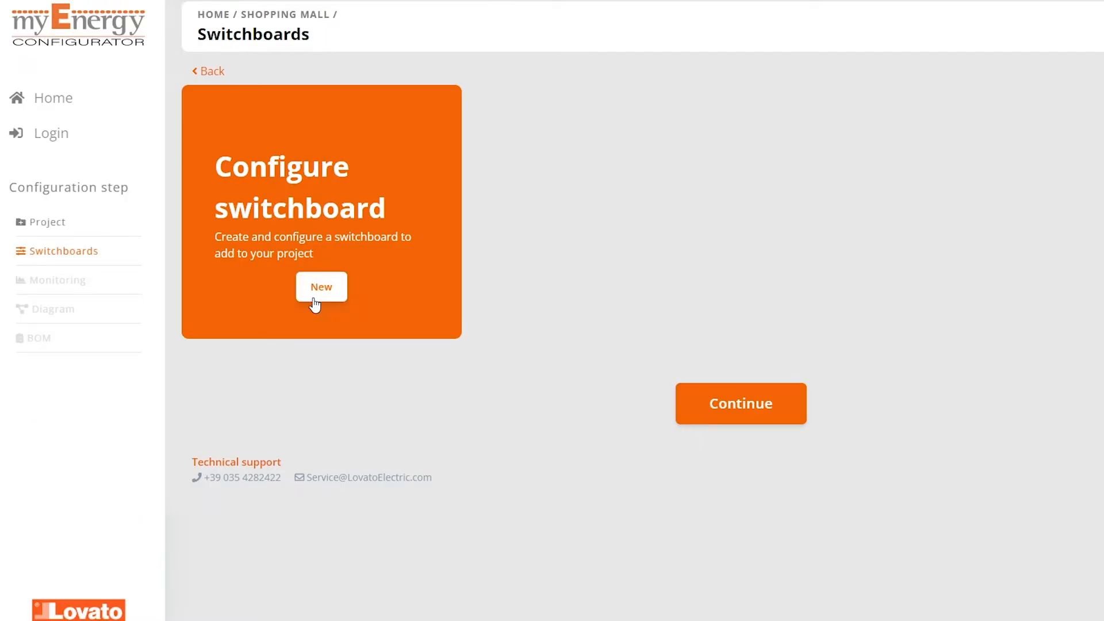
Add 'Main switchboard' with 2 three-phase and 2 single-phase loads
click(320, 287)
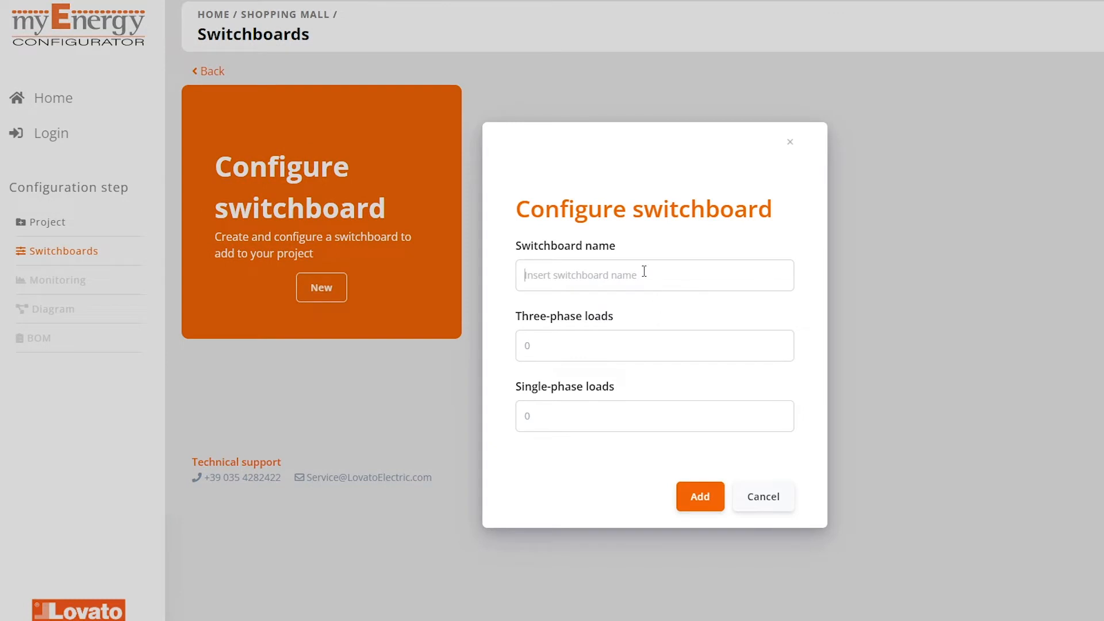
text(Main)
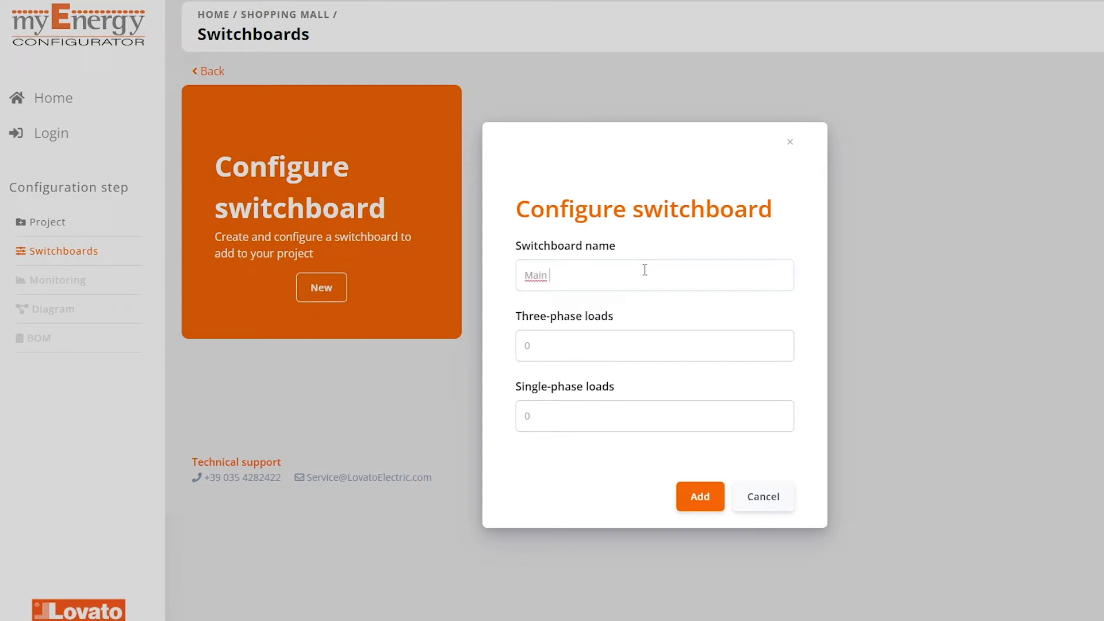
text(switchb)
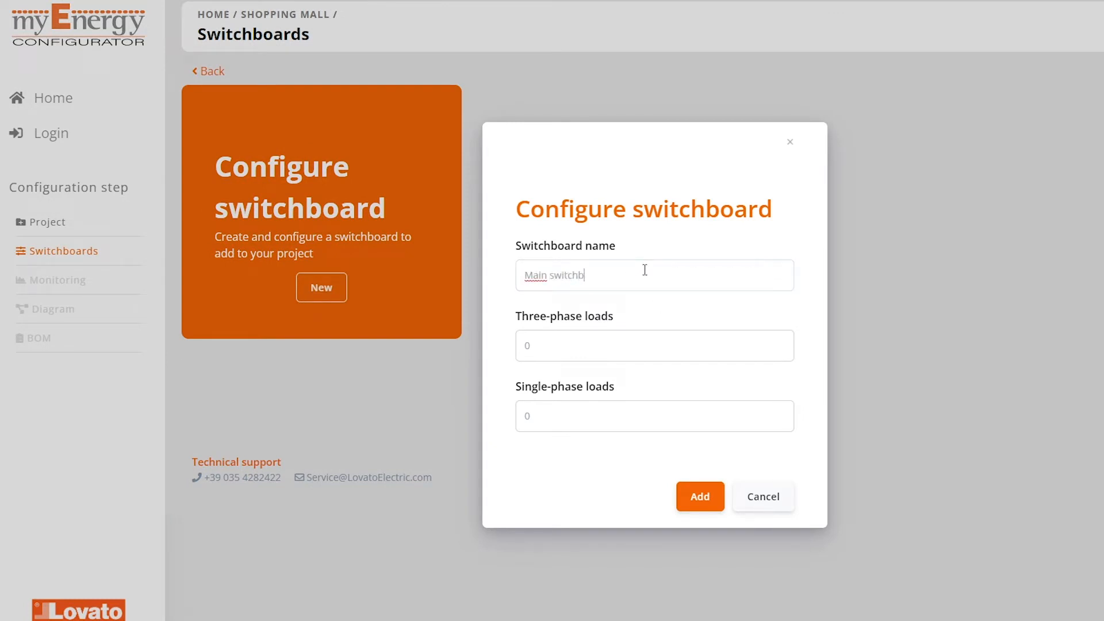
text(oard)
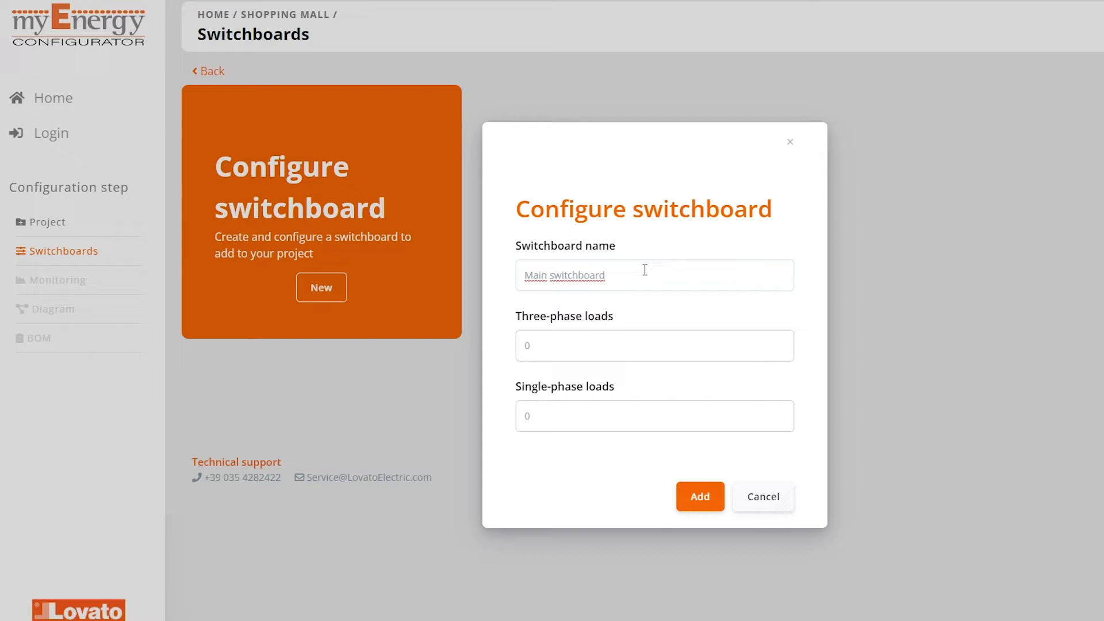
text(2)
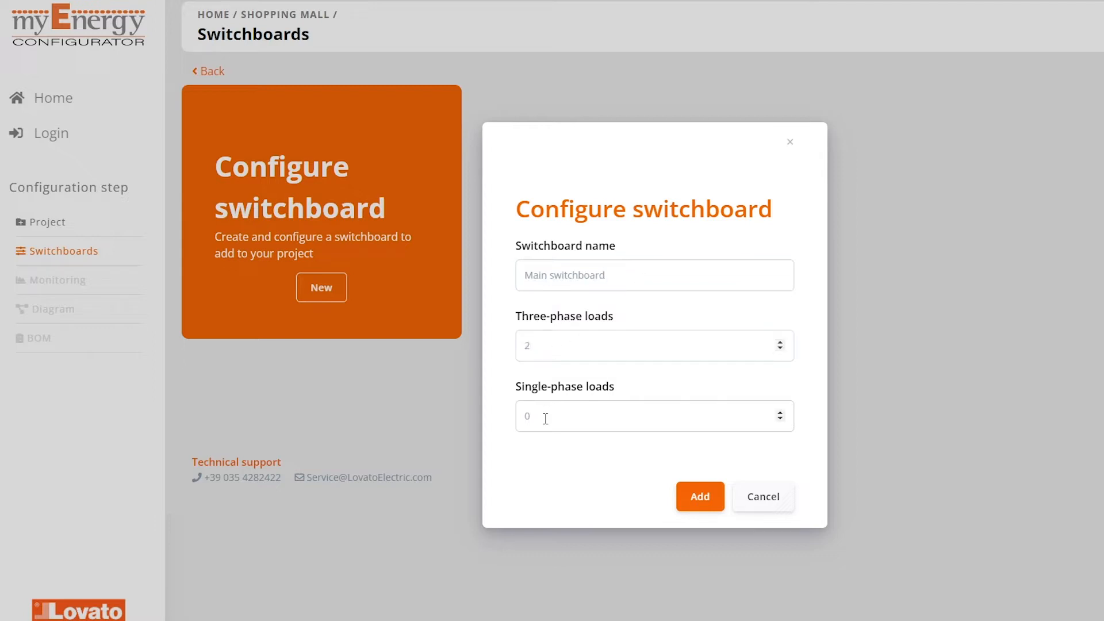
click(699, 496)
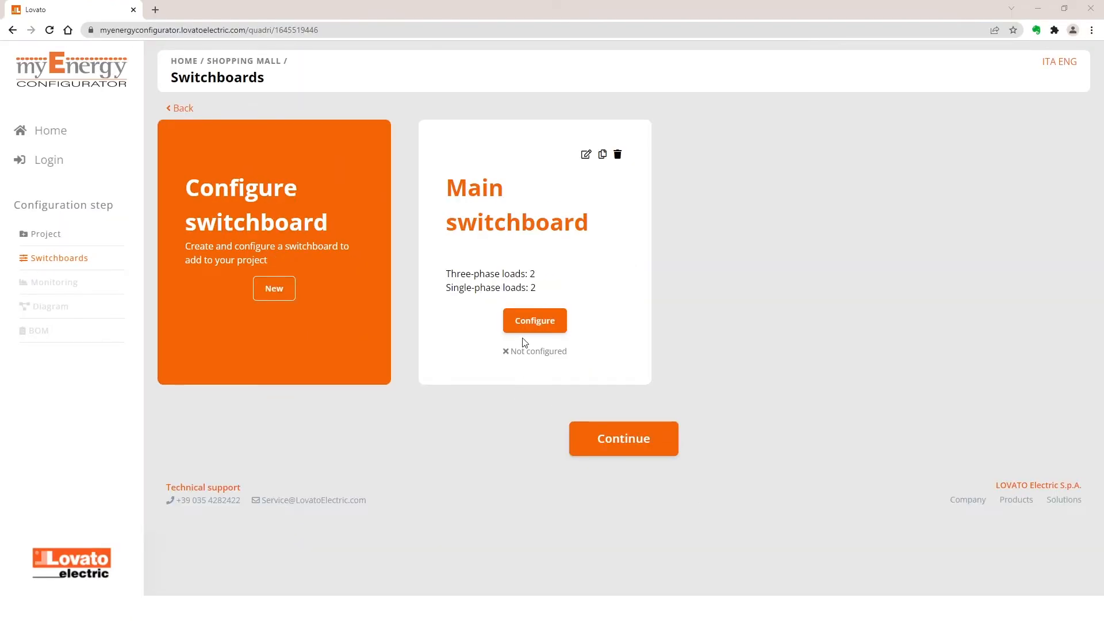
Open the Main switchboard's Basic configuration page
click(534, 320)
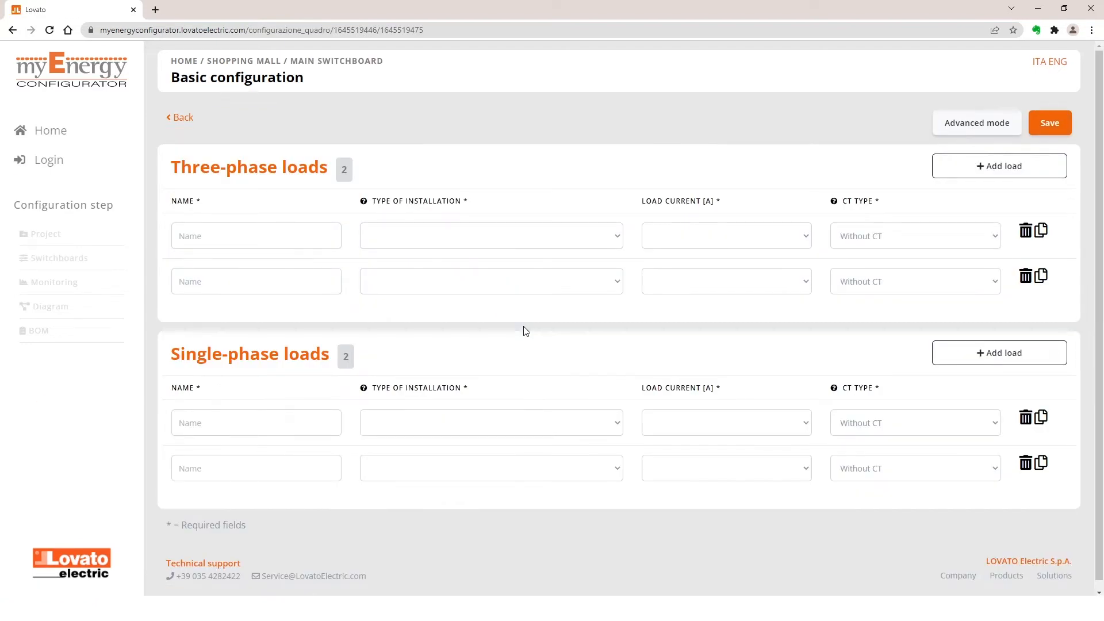
mouse_move(476, 208)
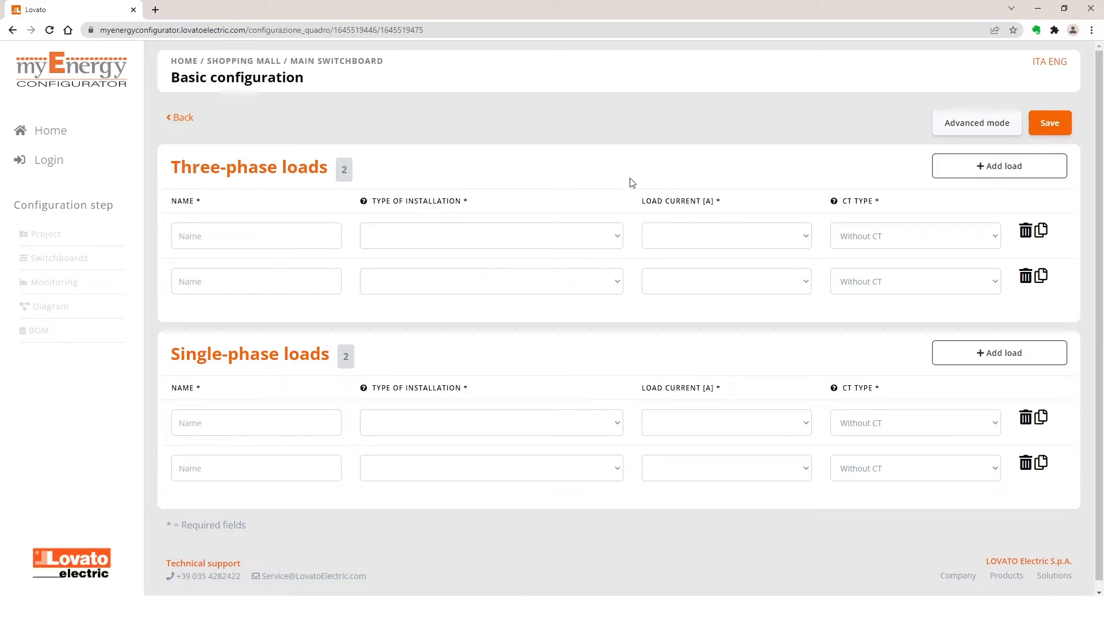
mouse_move(849, 216)
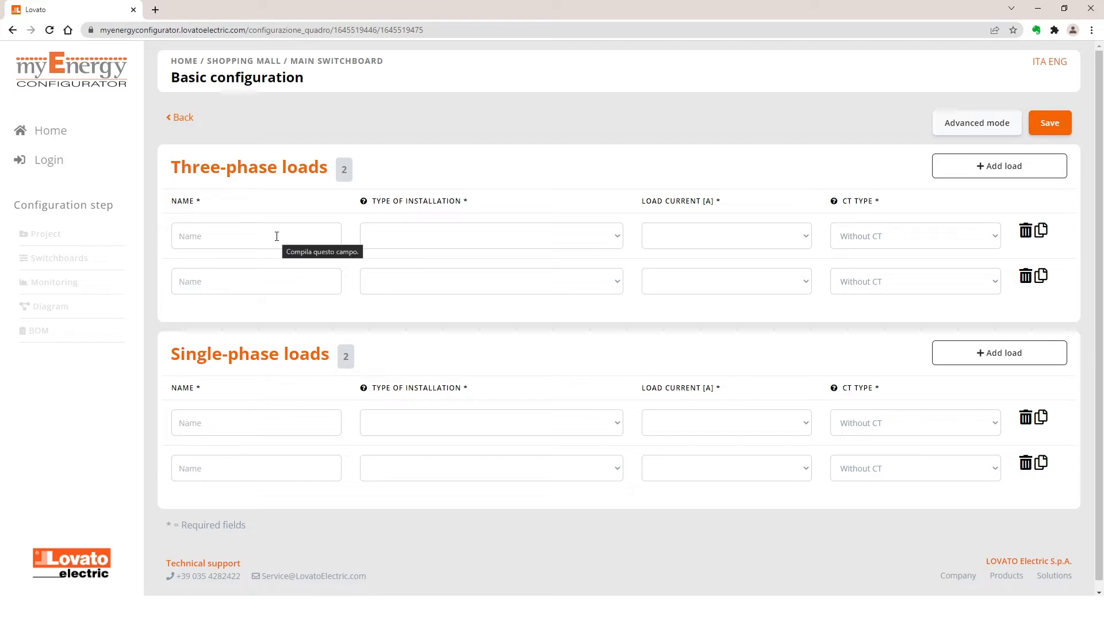
mouse_move(155, 396)
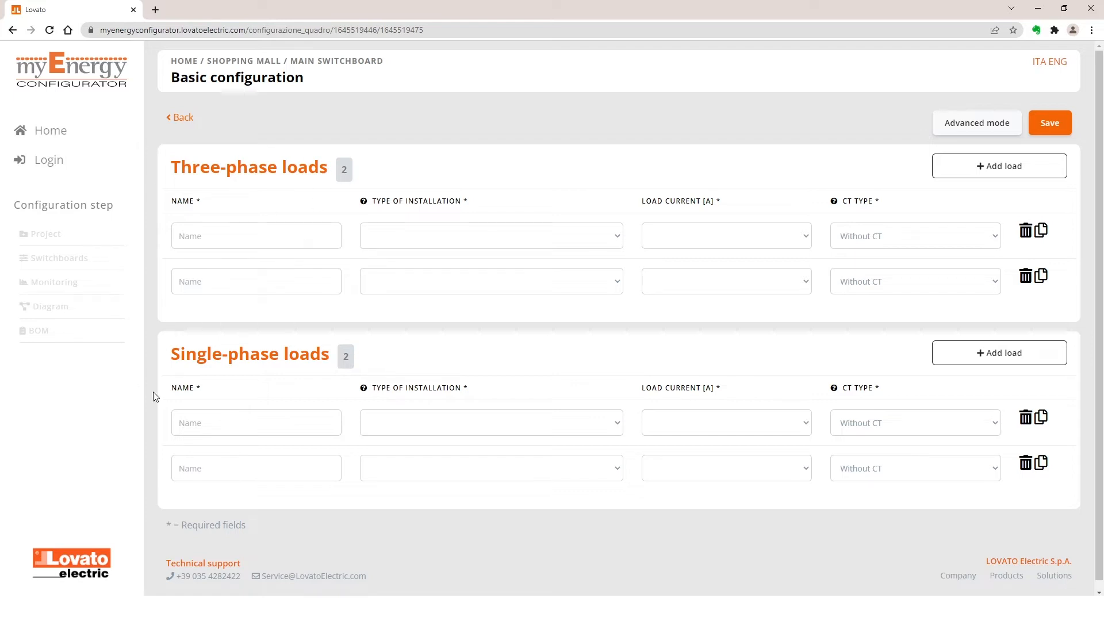
click(255, 236)
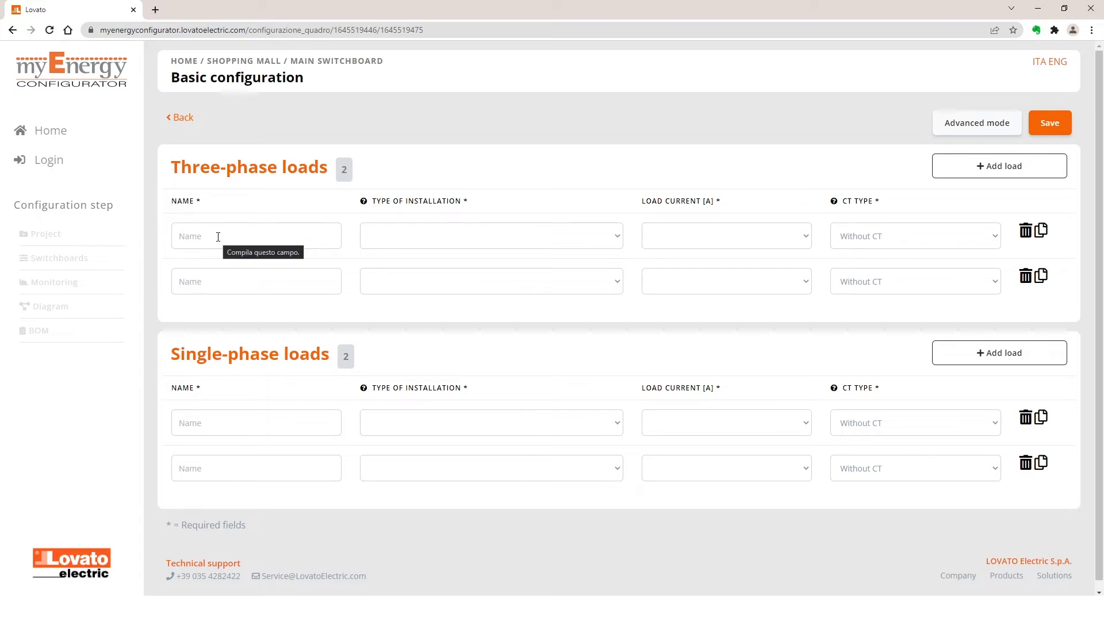
Name the loads Fast food, Supermarket, Shoe shop and Clothing store
click(256, 236)
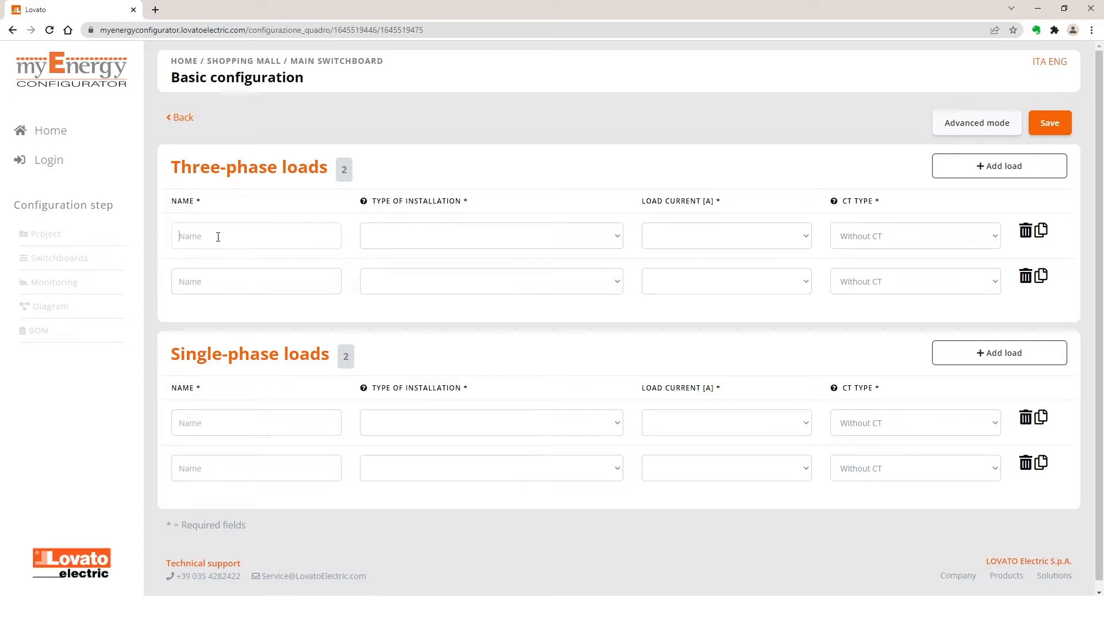
text(Fast food)
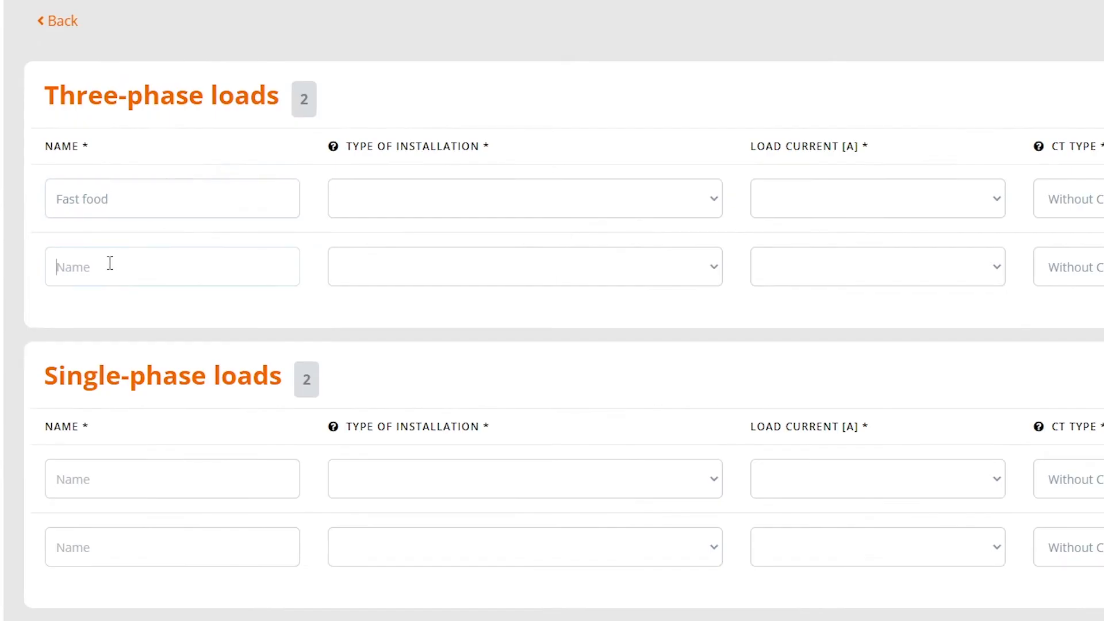
text(Supermarket)
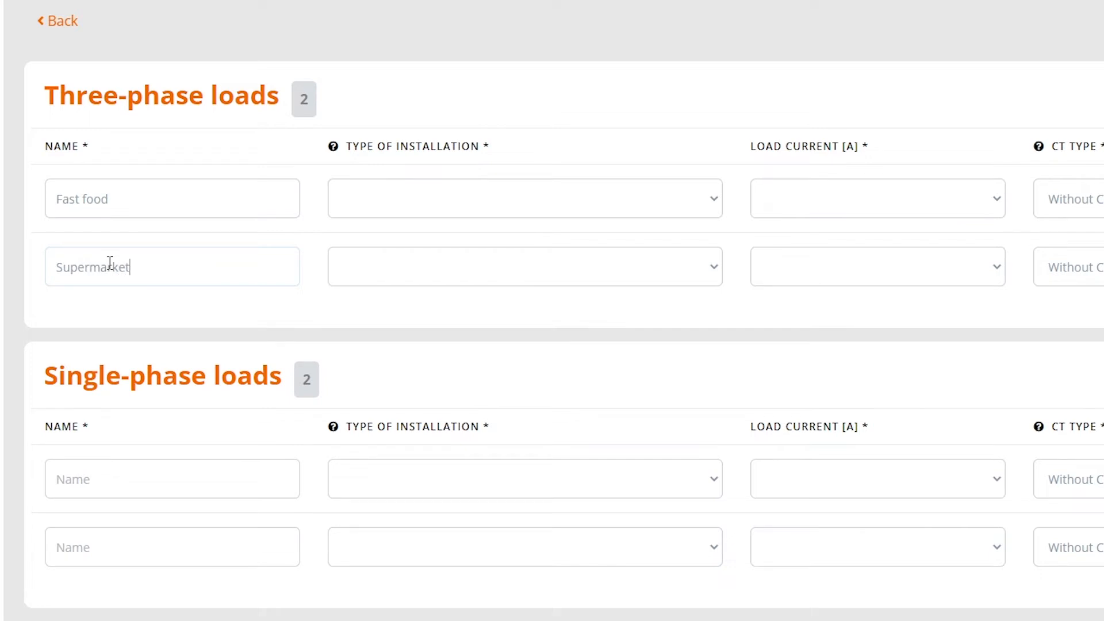
text(Shoe sh)
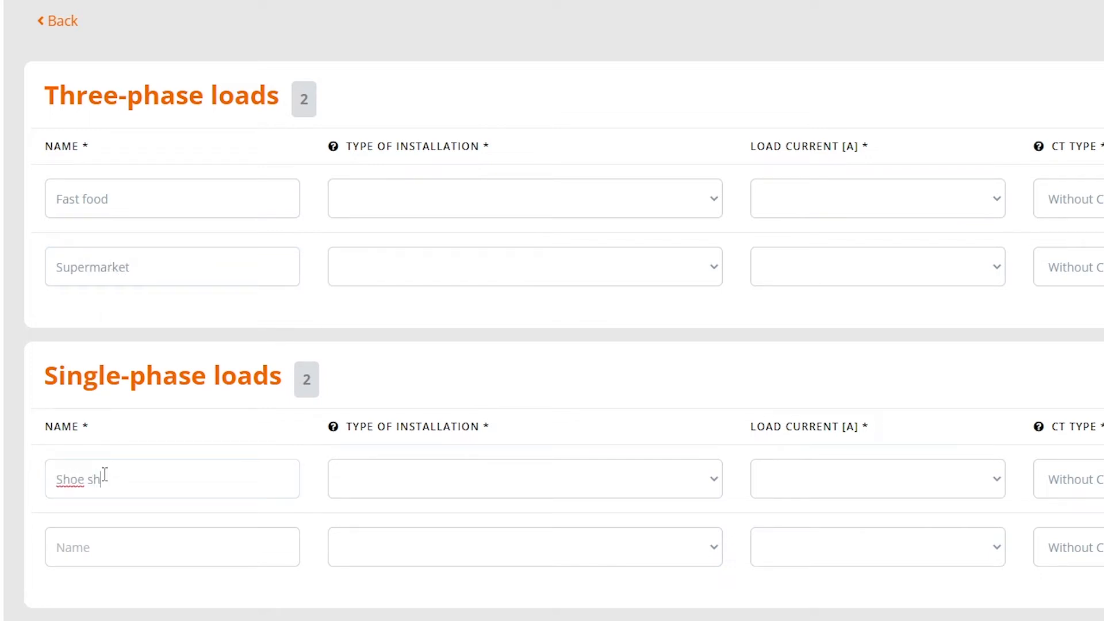
text(Clothing store)
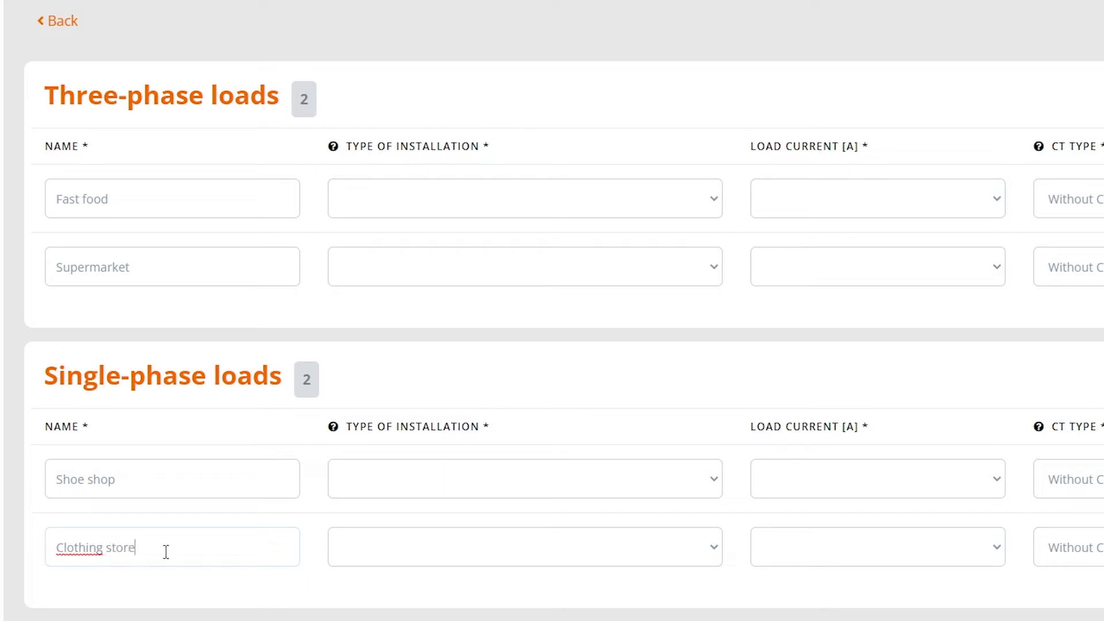
click(523, 198)
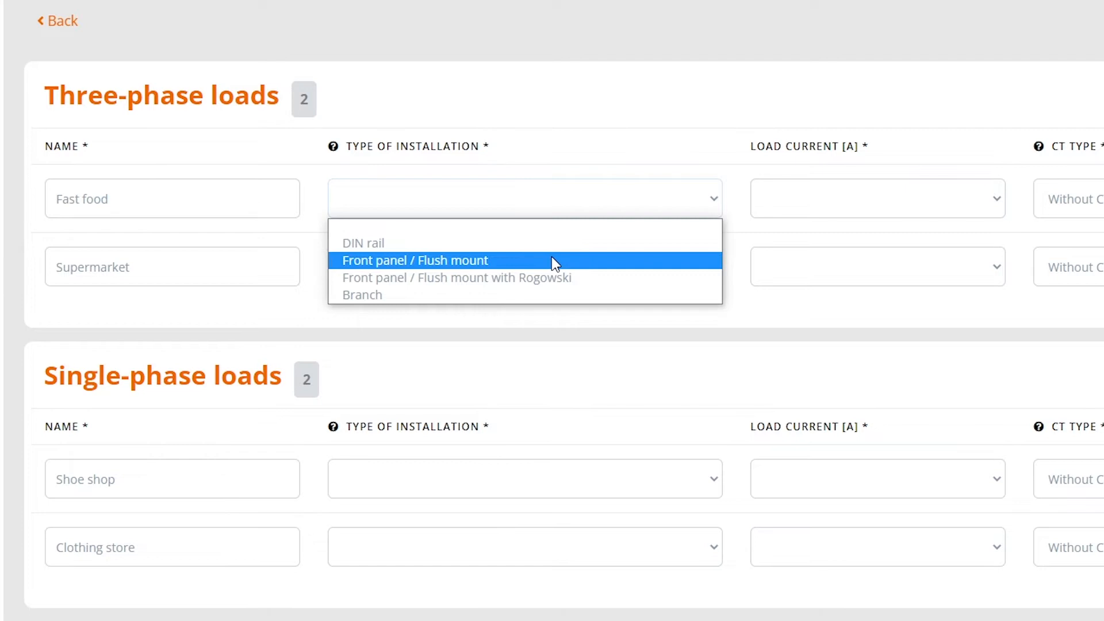
mouse_move(609, 277)
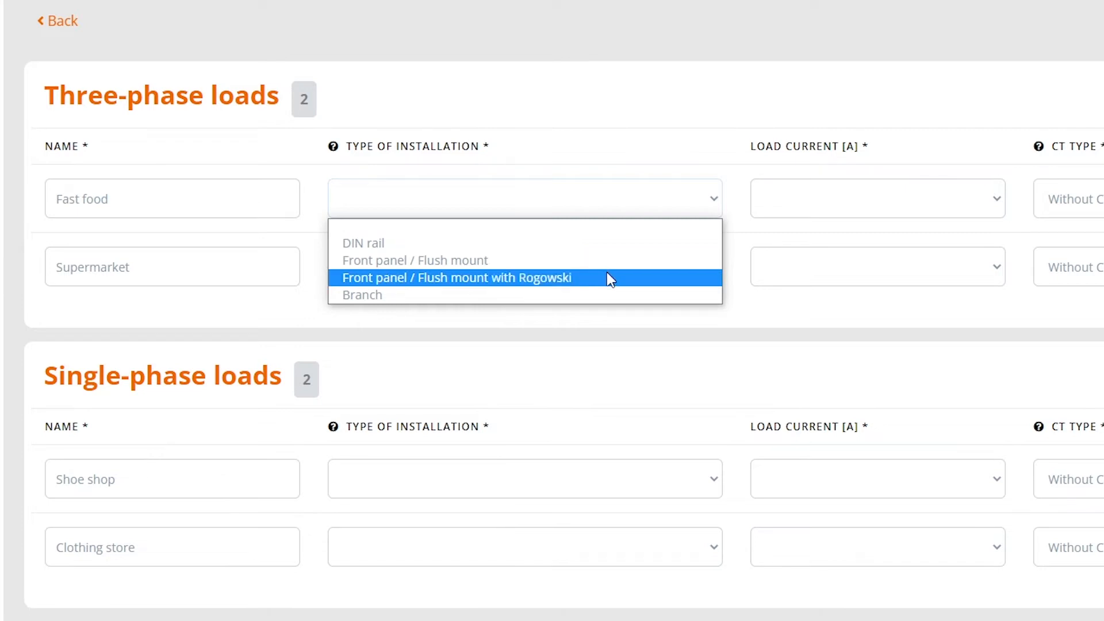
mouse_move(615, 295)
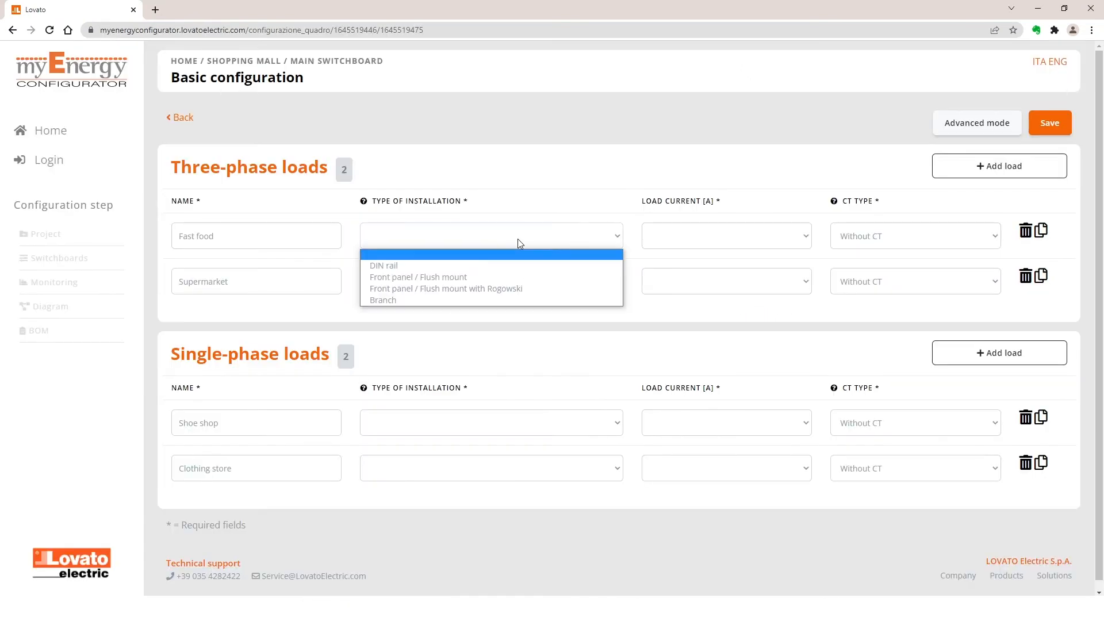
Use Front panel / Flush mount for the three-phase loads and DIN rail for both shops
click(417, 276)
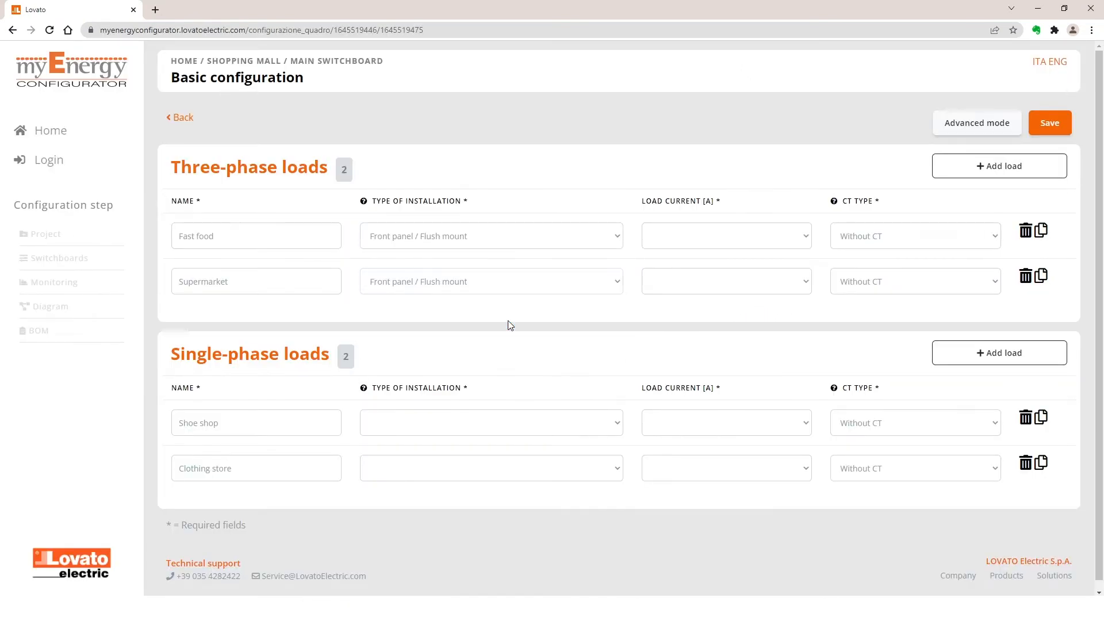
click(490, 422)
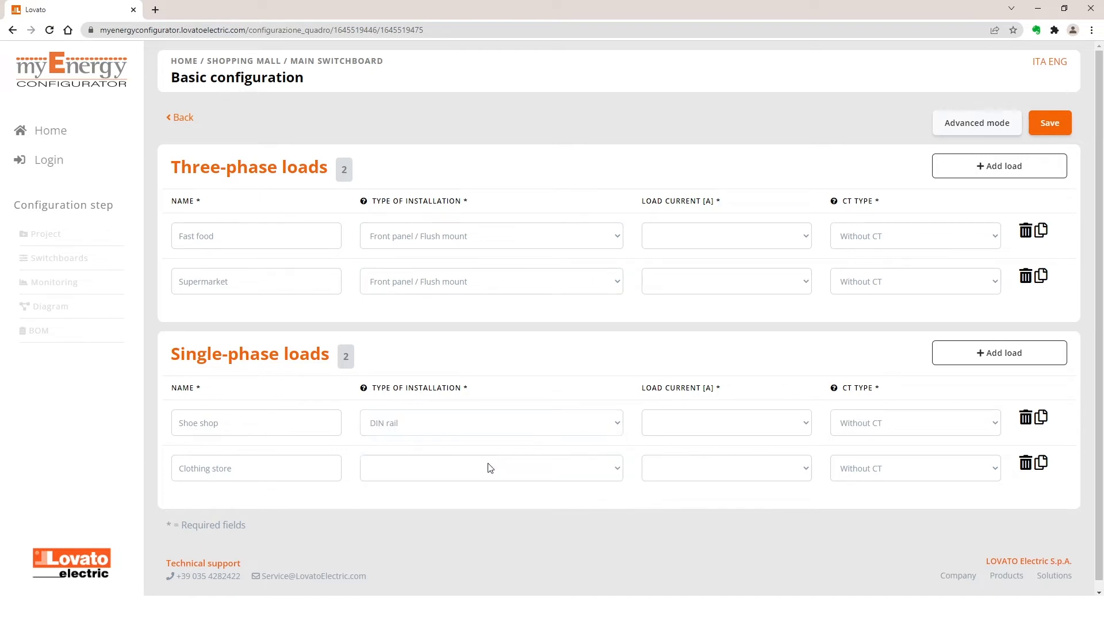
click(490, 468)
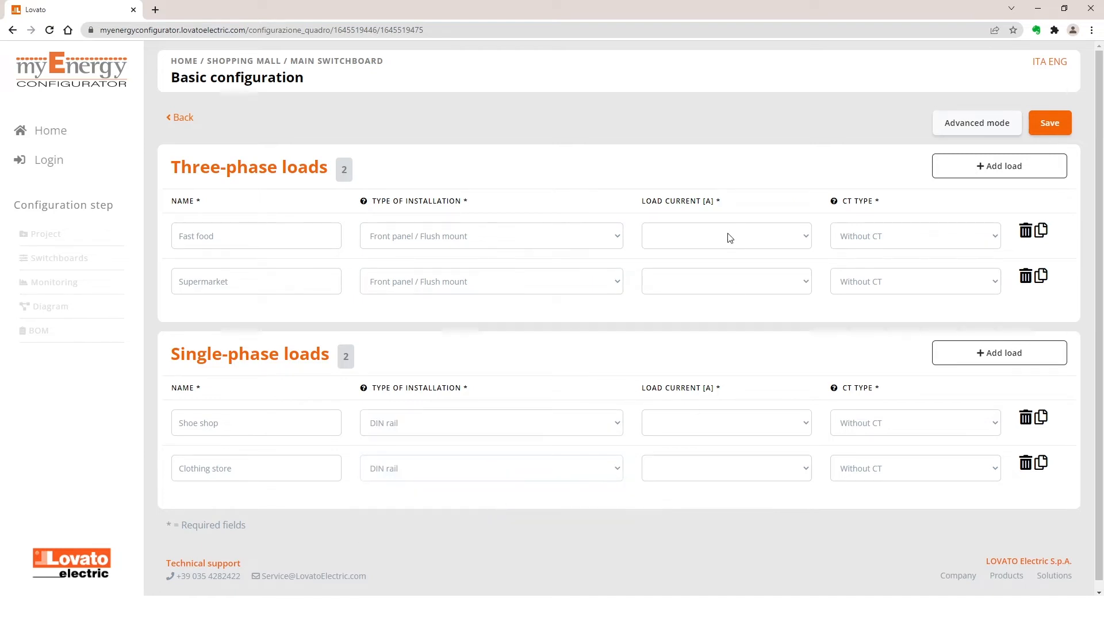
Set Fast food to 60 A and give Supermarket a solid core CT
click(725, 235)
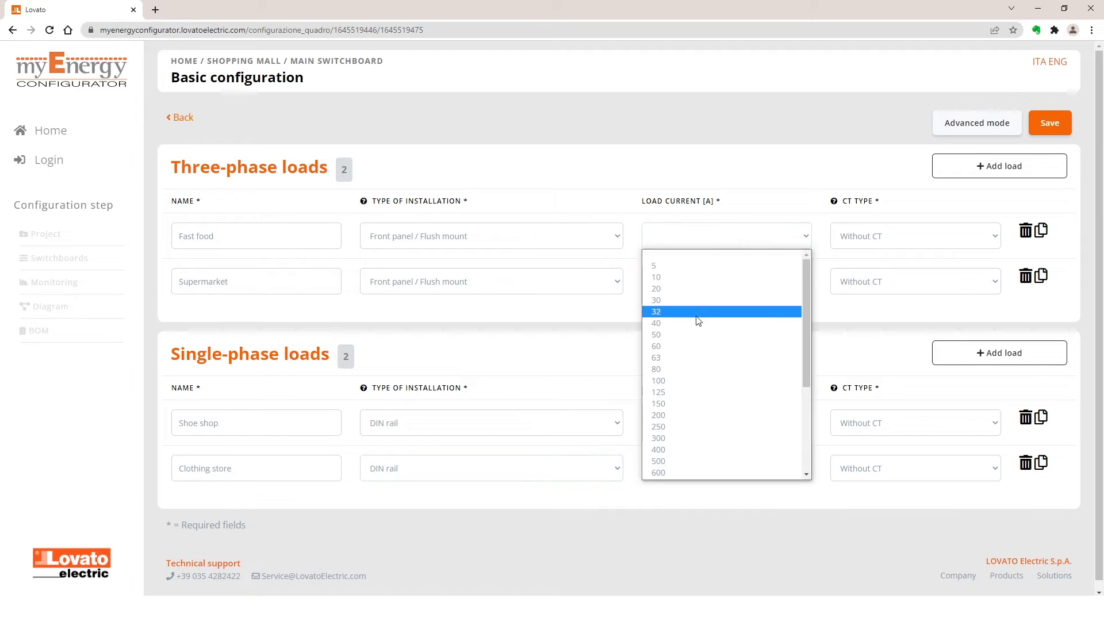
click(655, 345)
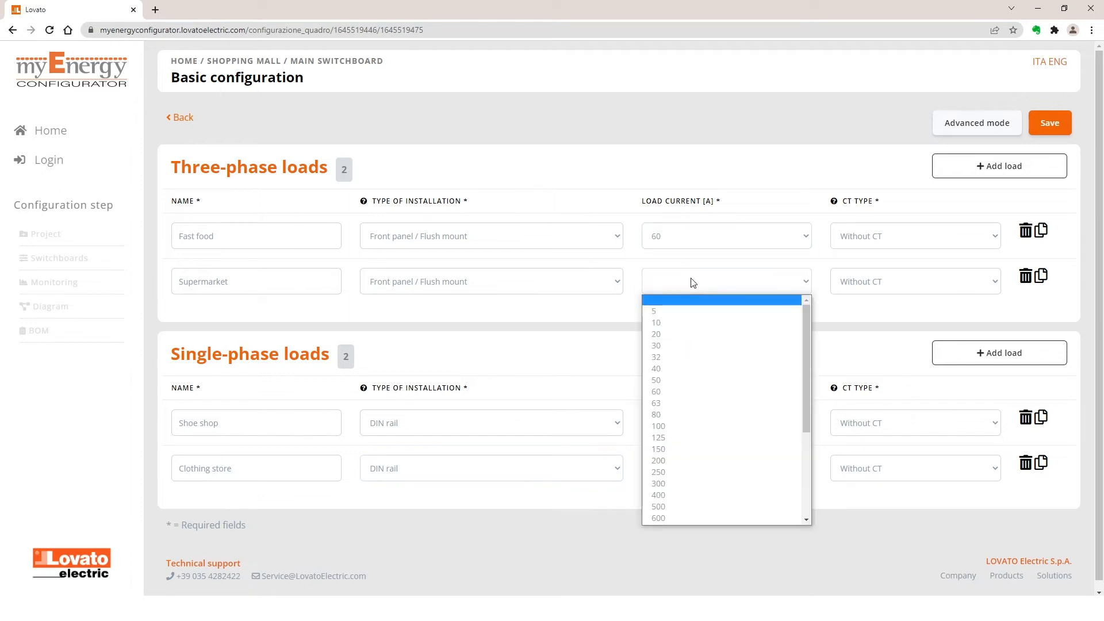
mouse_move(689, 241)
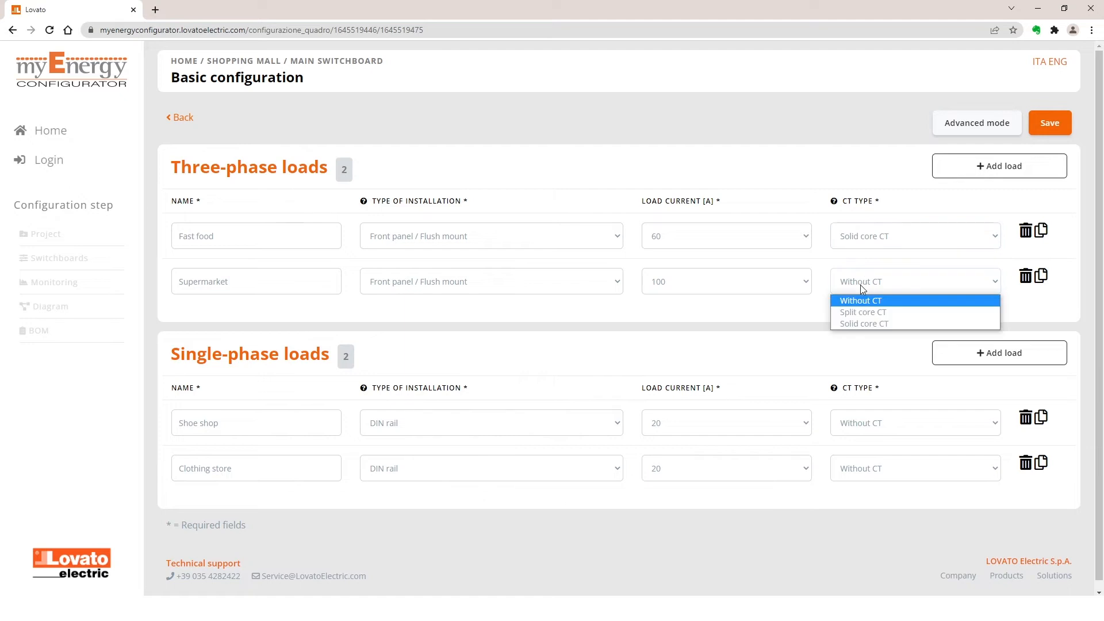
click(863, 323)
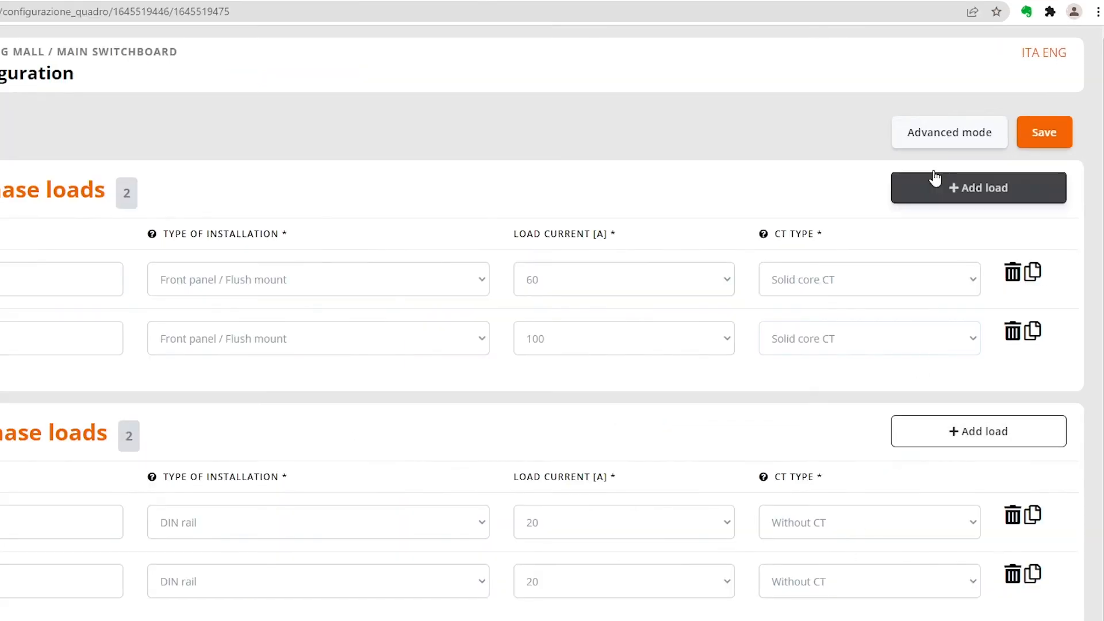
click(948, 132)
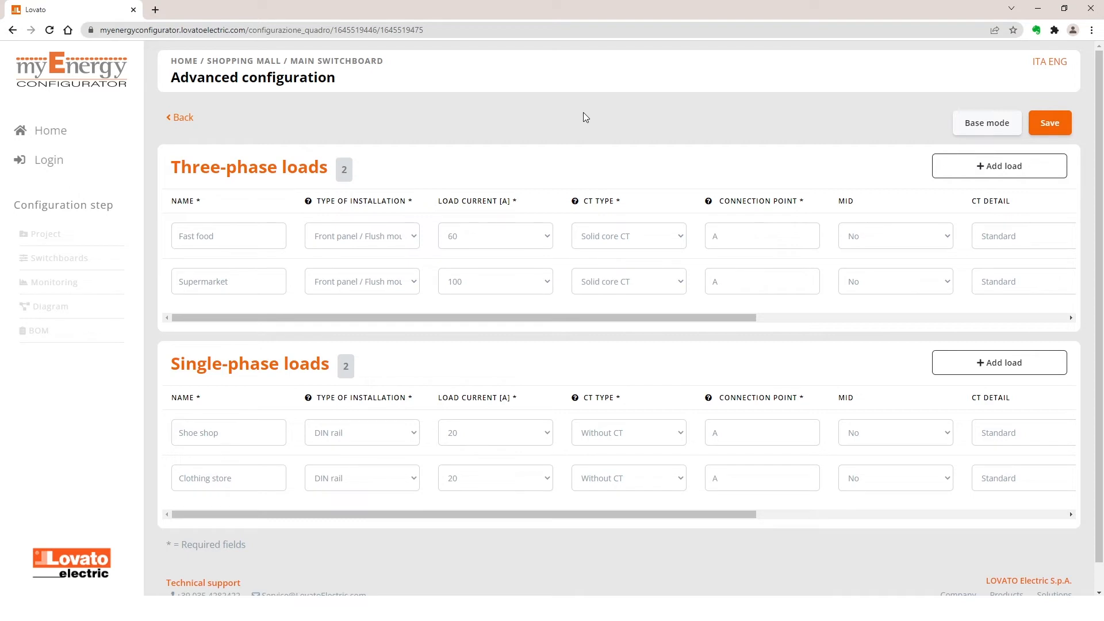
mouse_move(786, 192)
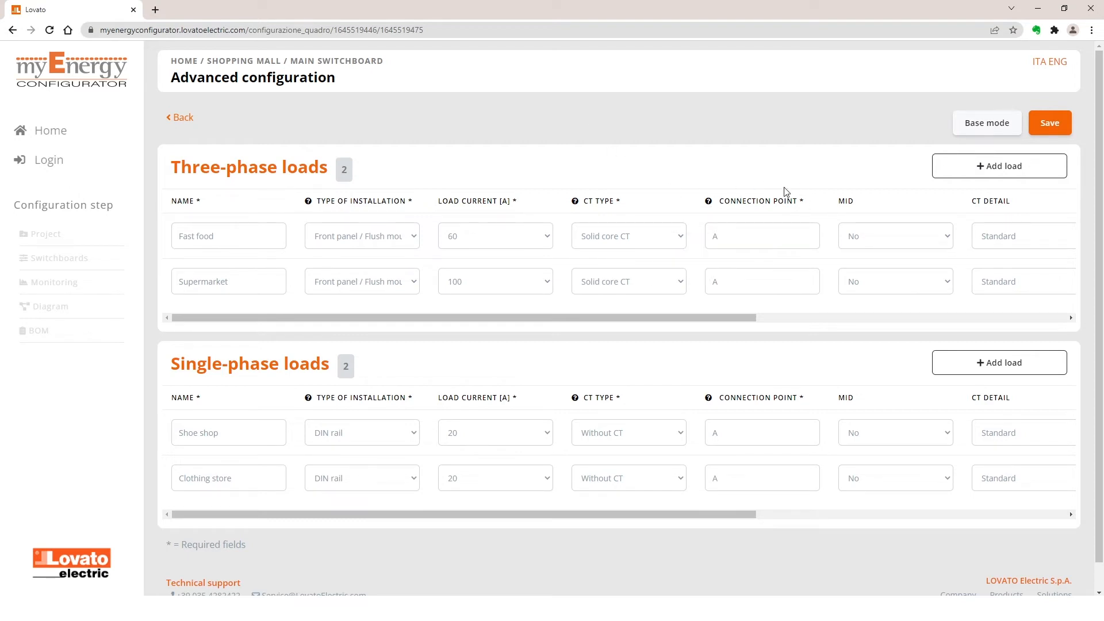
click(894, 236)
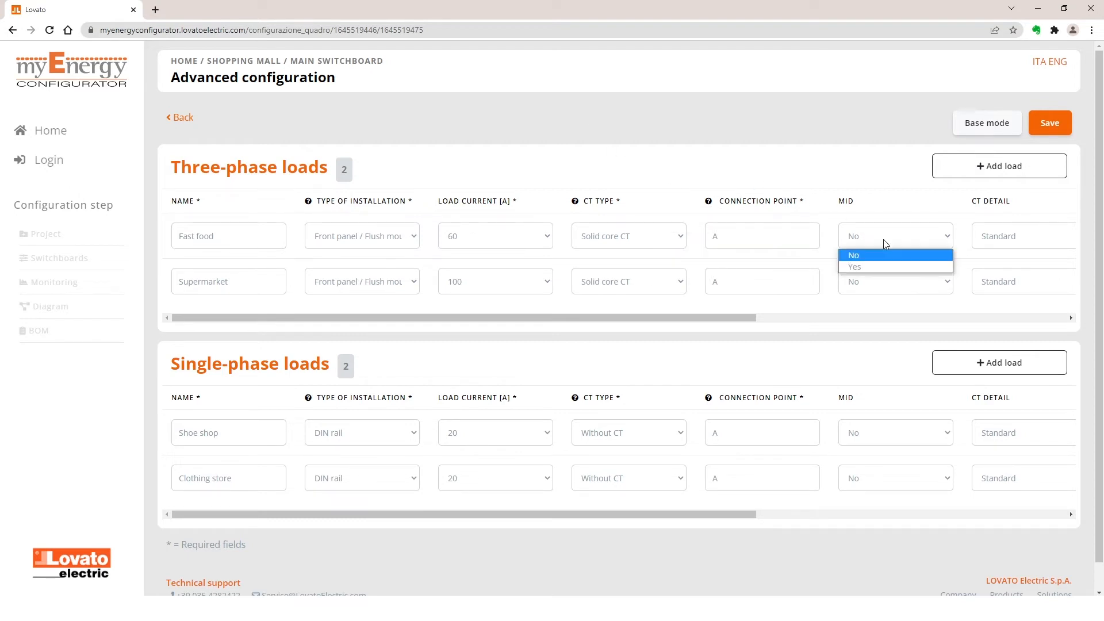
scroll(right, 3)
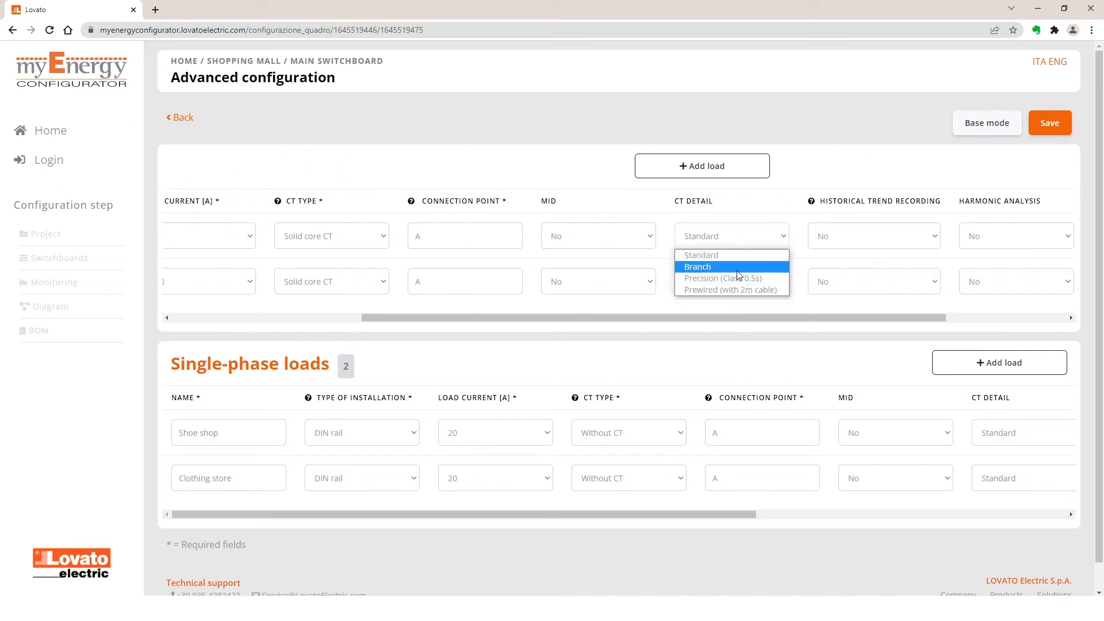
click(700, 255)
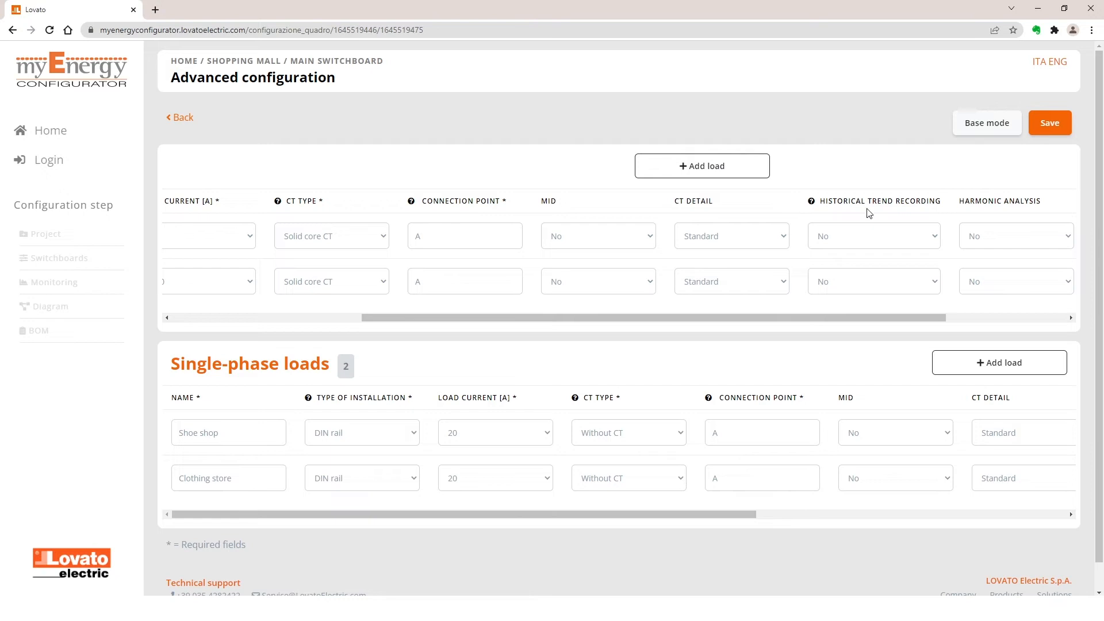
click(873, 236)
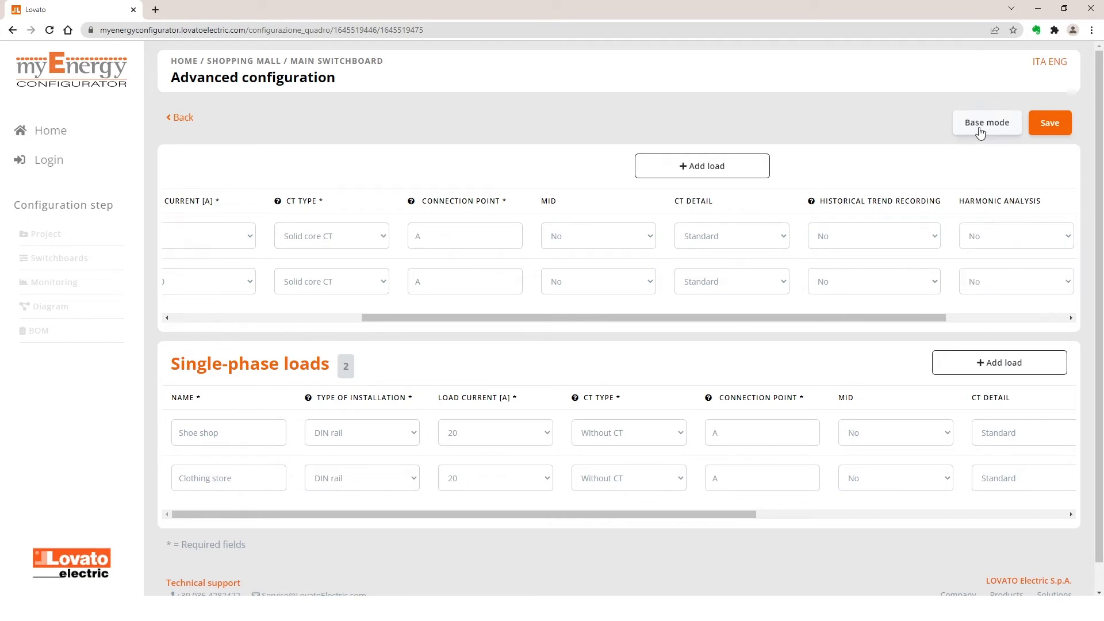
click(986, 122)
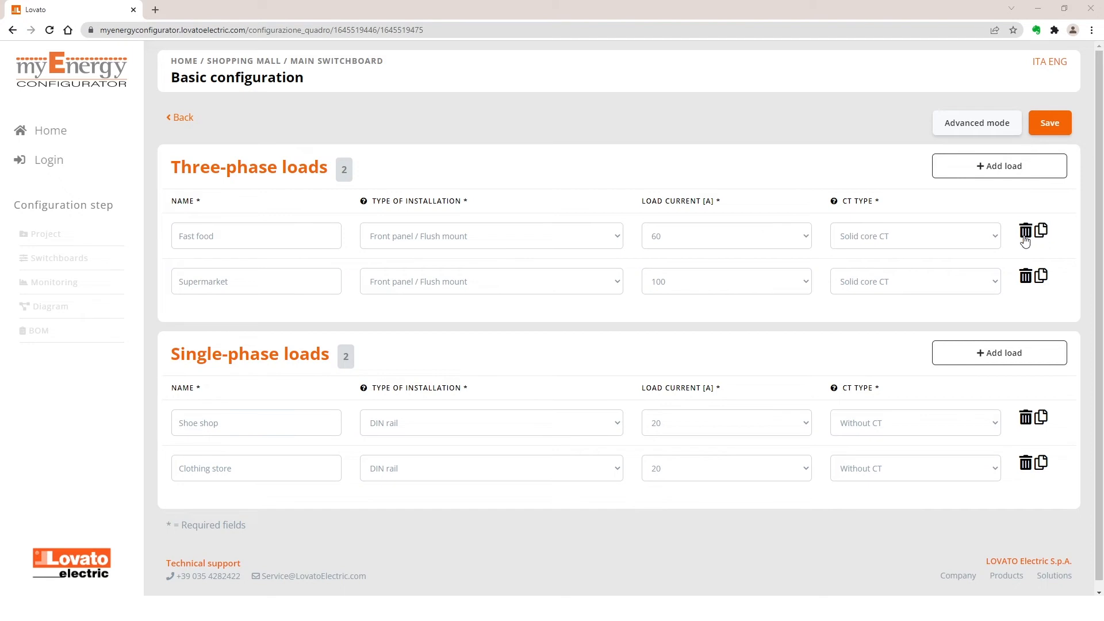
Add a fifth single-phase load and switch all loads to Branch installation
click(997, 353)
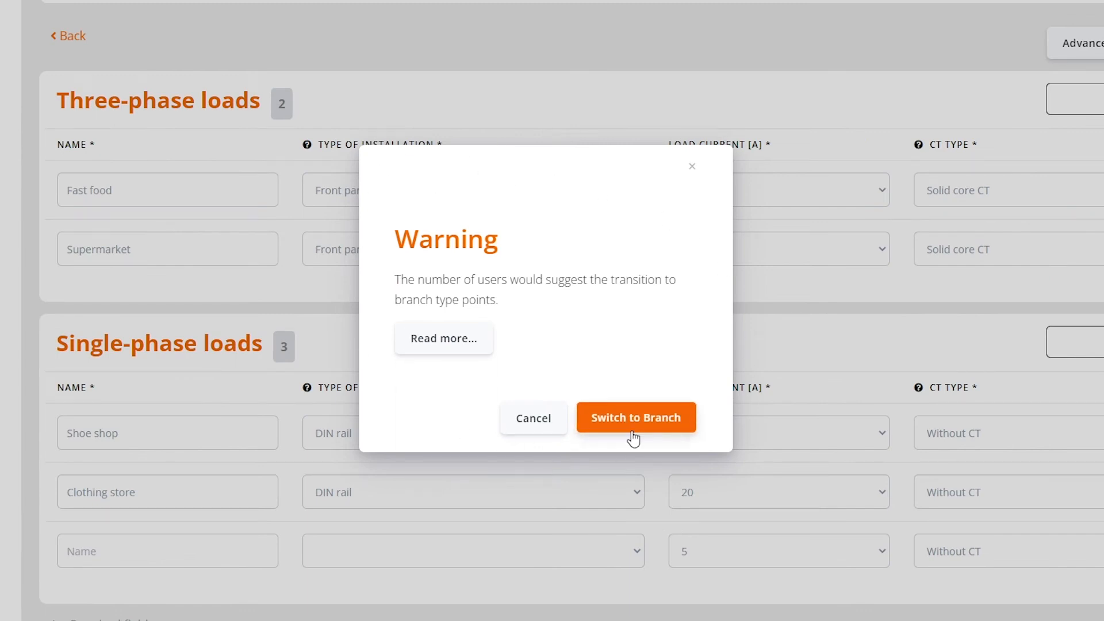
mouse_move(580, 363)
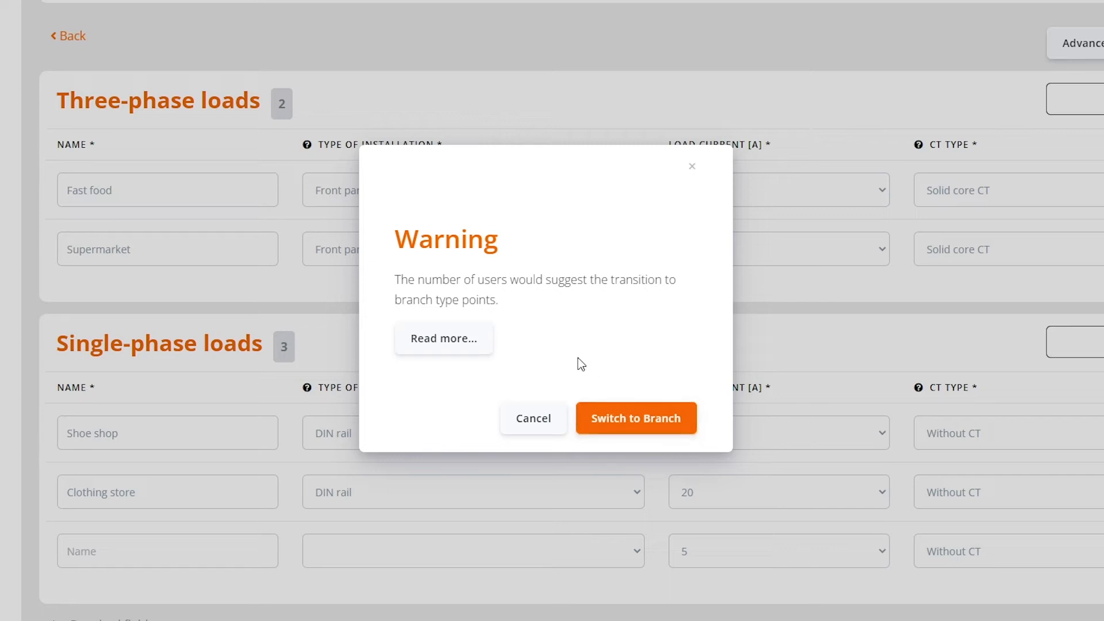
click(443, 338)
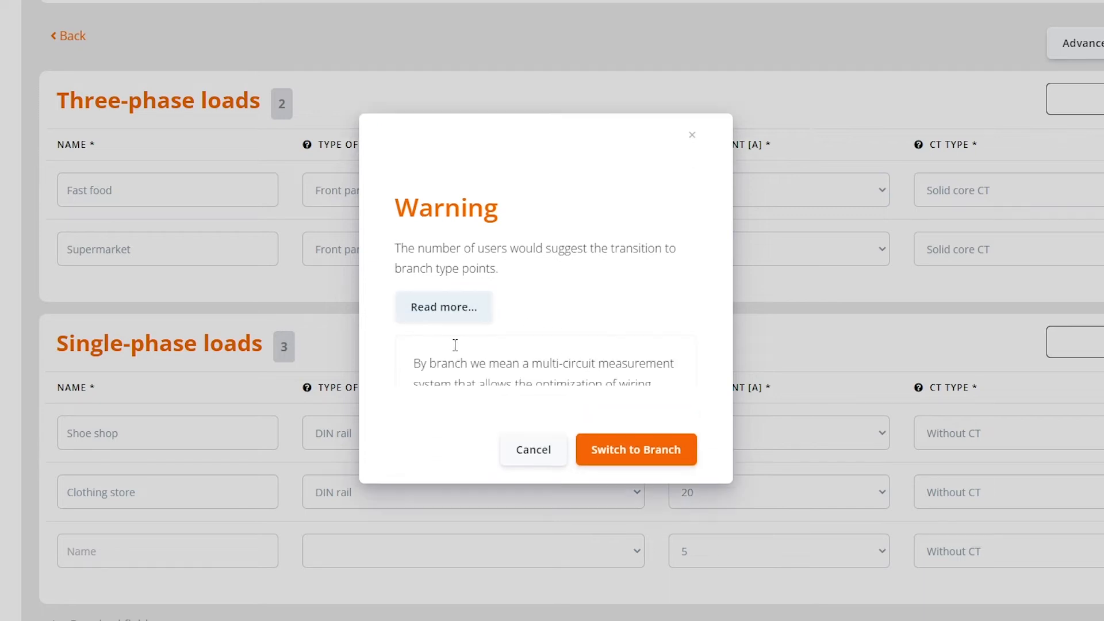
click(443, 306)
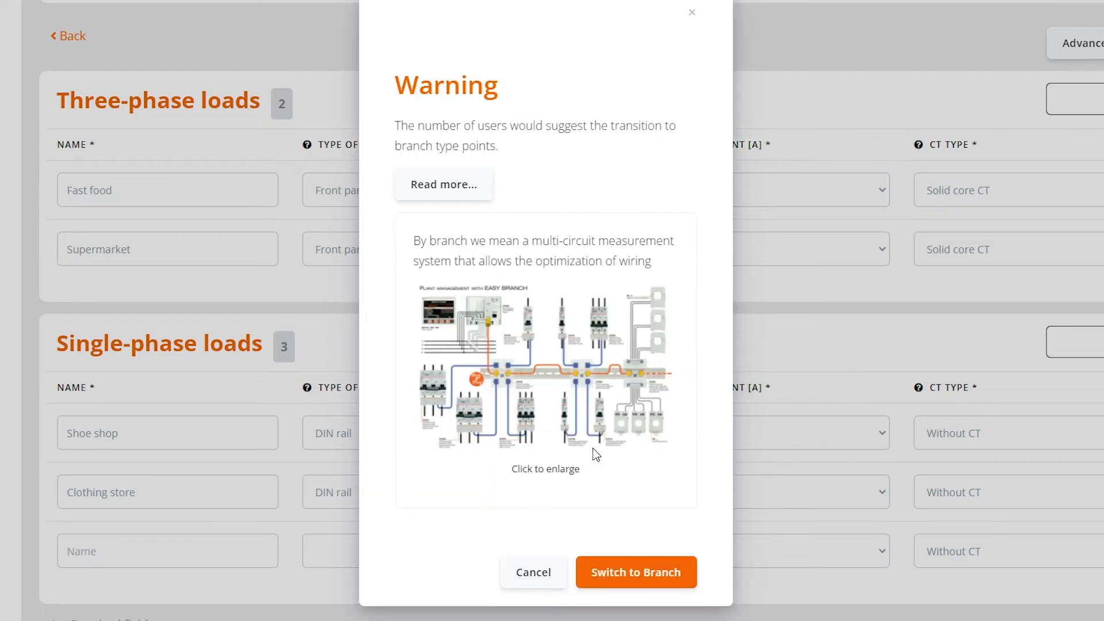
mouse_move(451, 555)
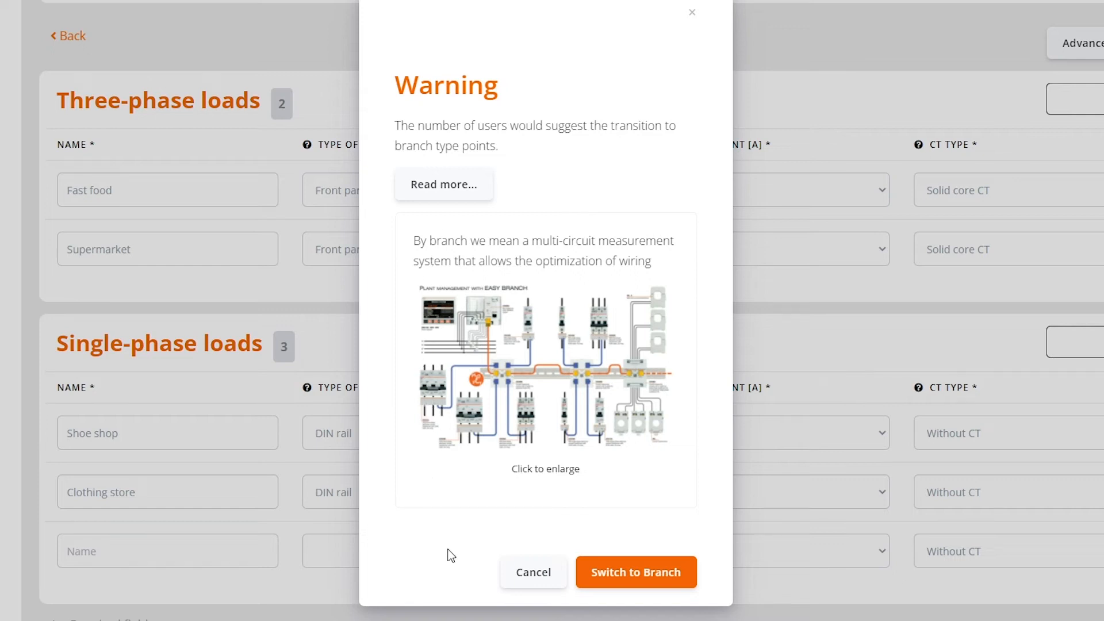
mouse_move(453, 565)
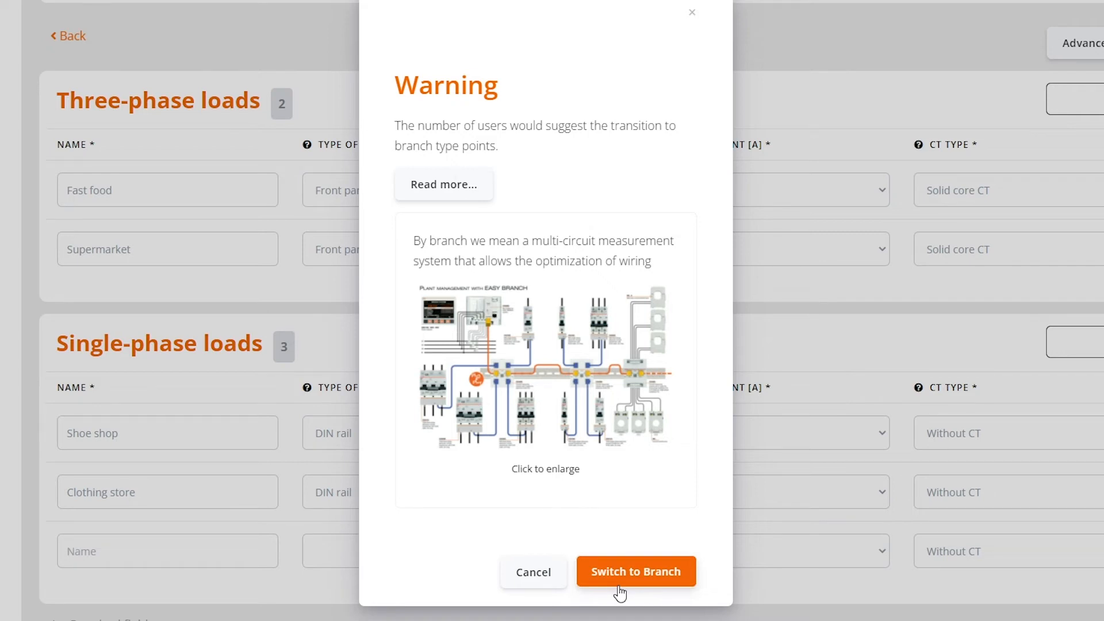
click(634, 571)
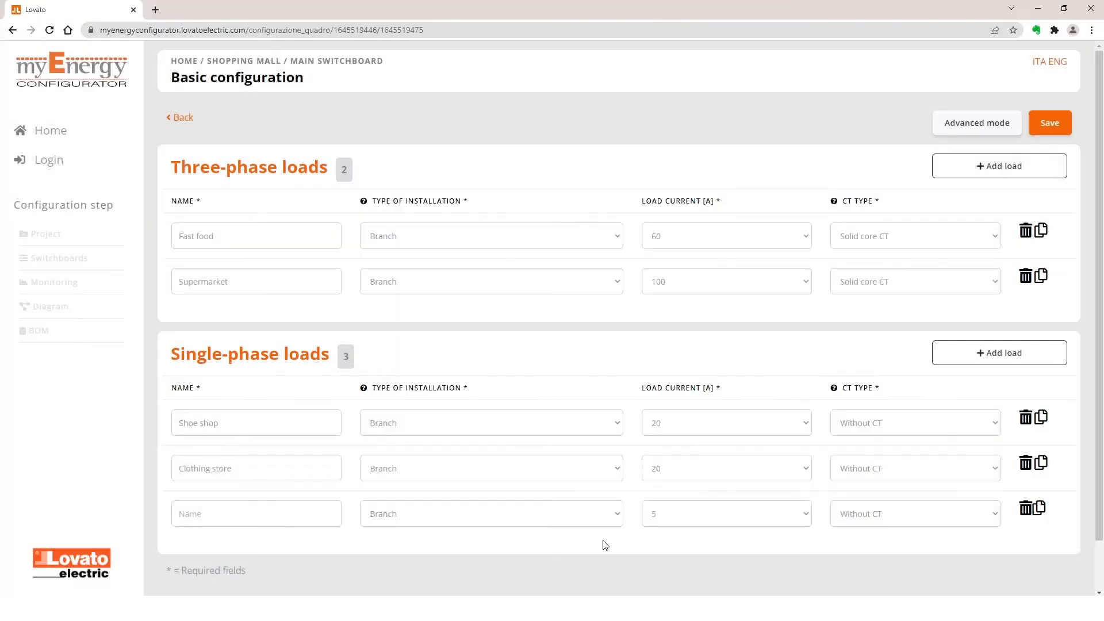
Make the new load Jewelry store at 30 A, with solid core CTs for the shops
click(255, 513)
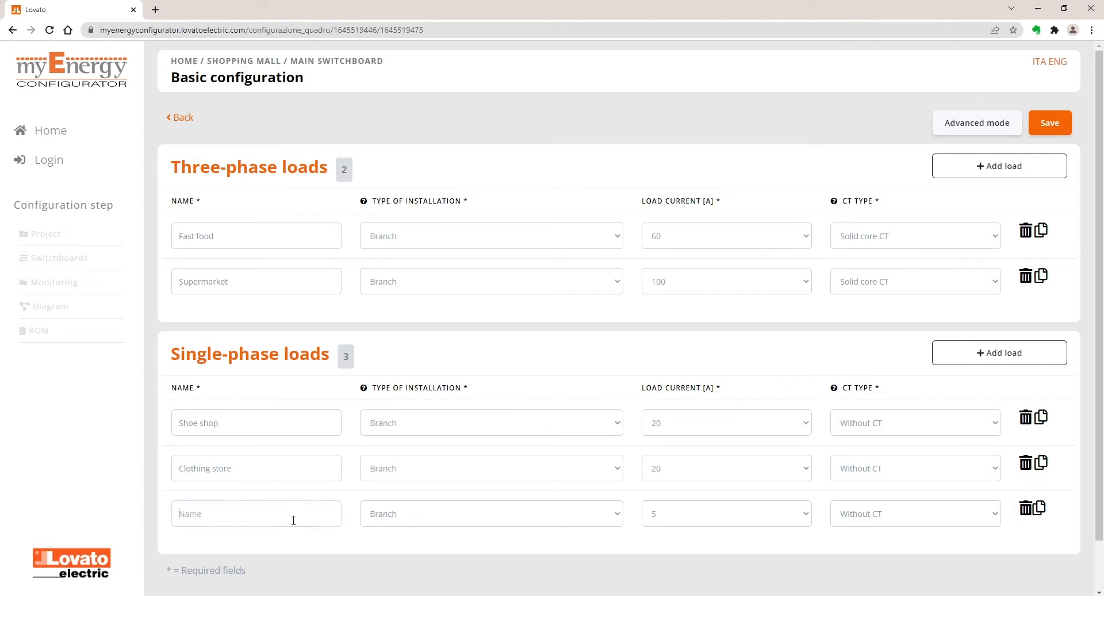
text(Jewelry store)
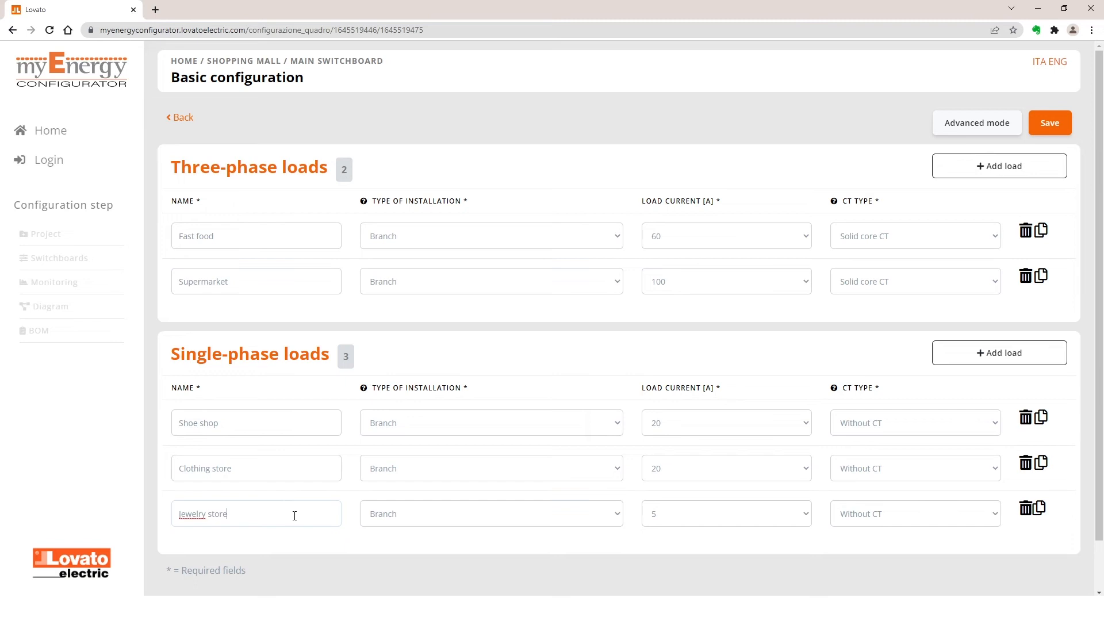
click(724, 513)
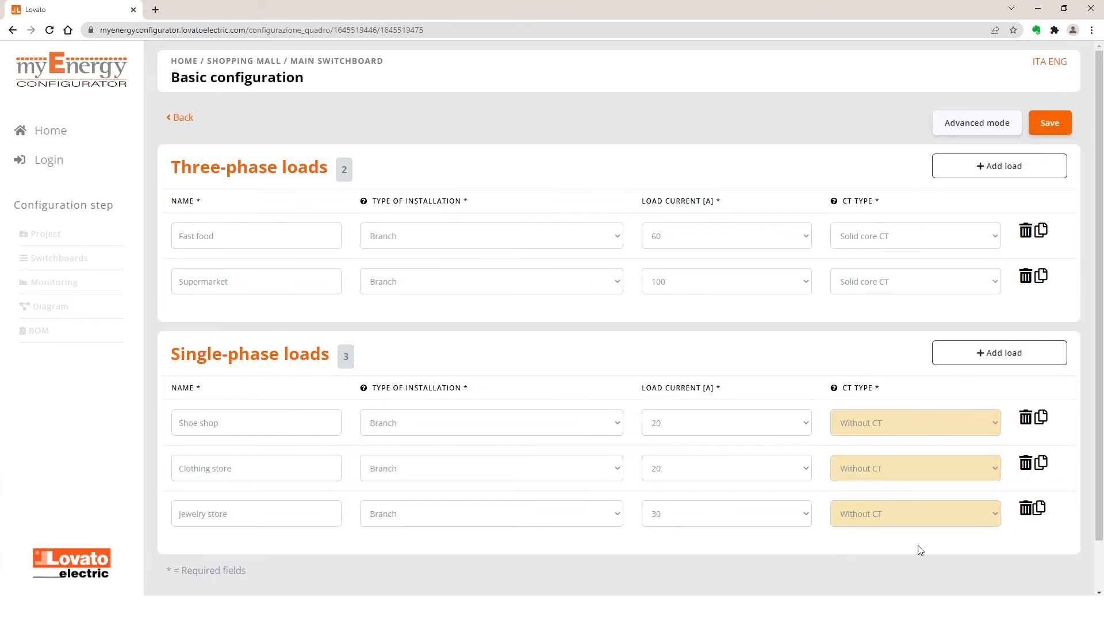
mouse_move(885, 423)
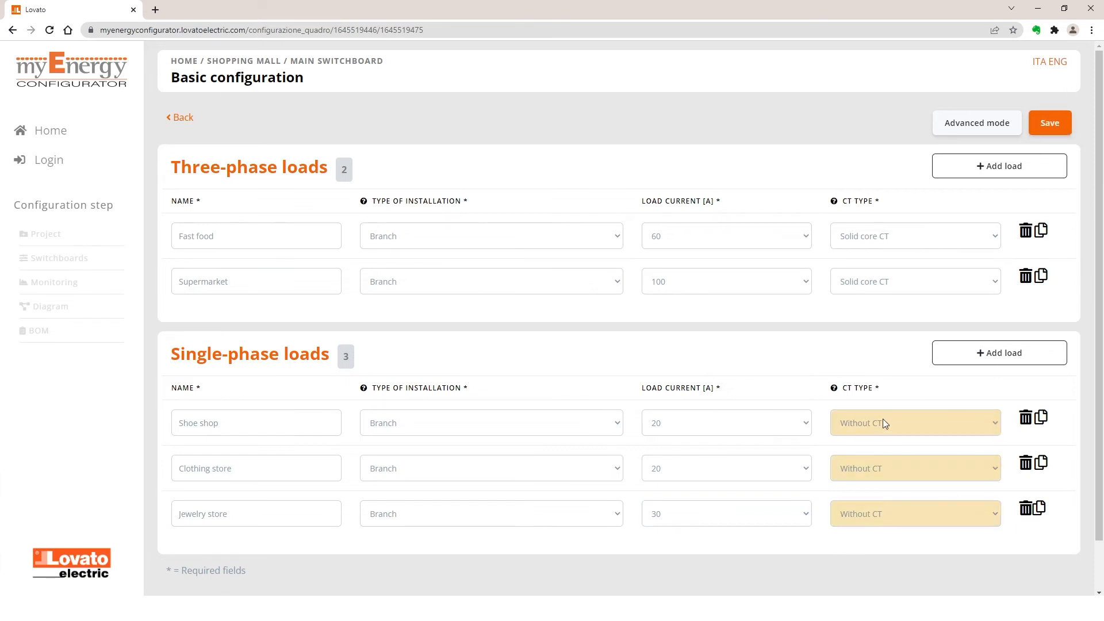
click(913, 423)
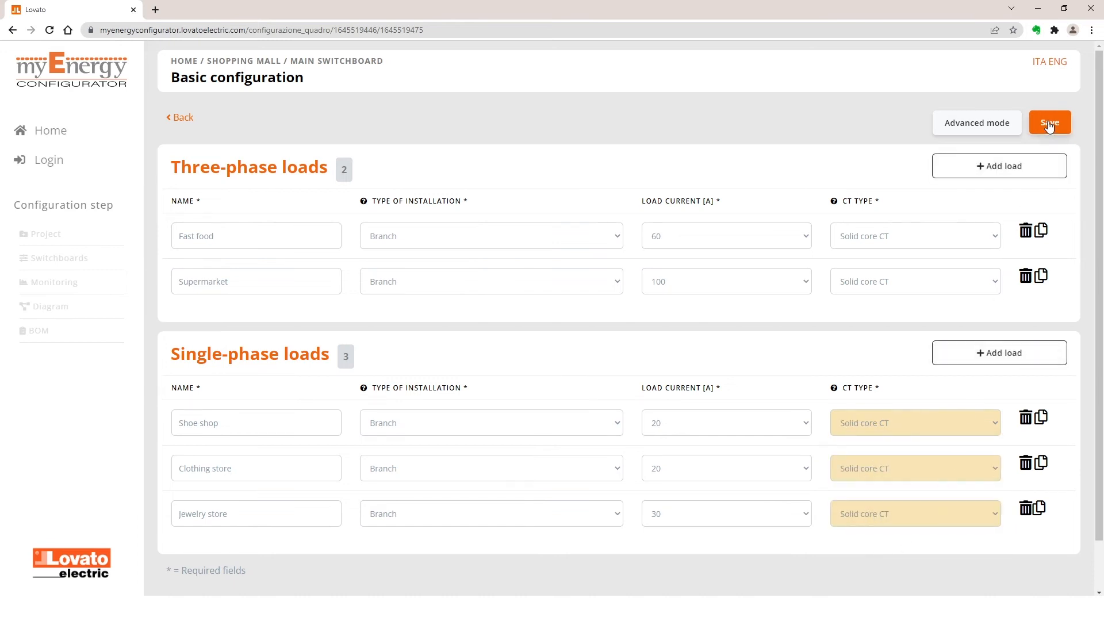
click(1049, 122)
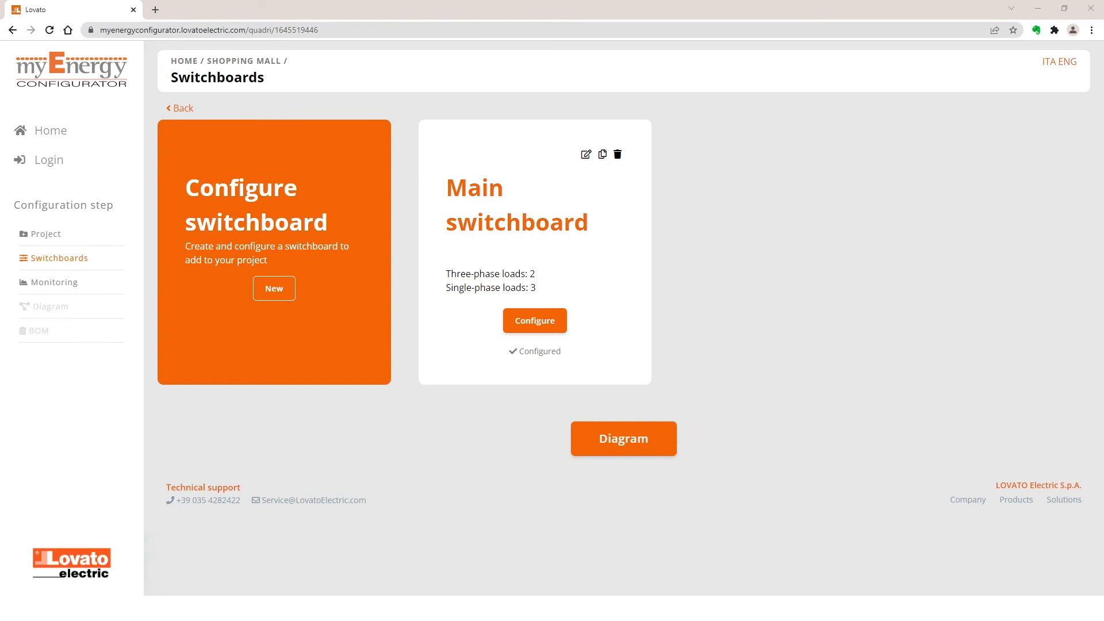
mouse_move(629, 449)
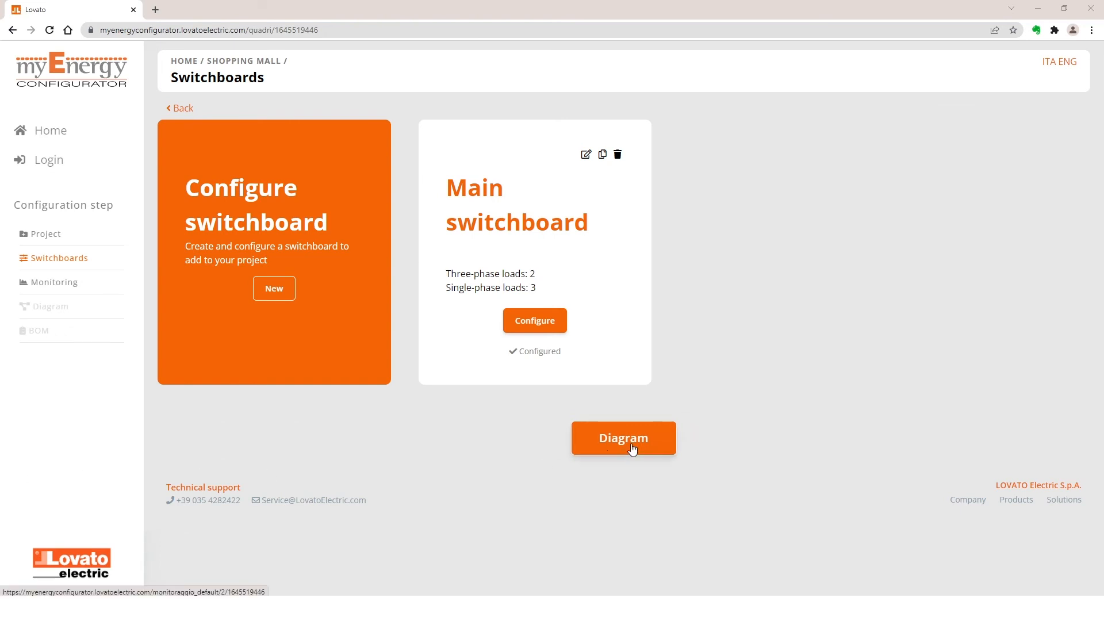
Open the block diagram and scroll through the Main switchboard's cloud connection
click(622, 436)
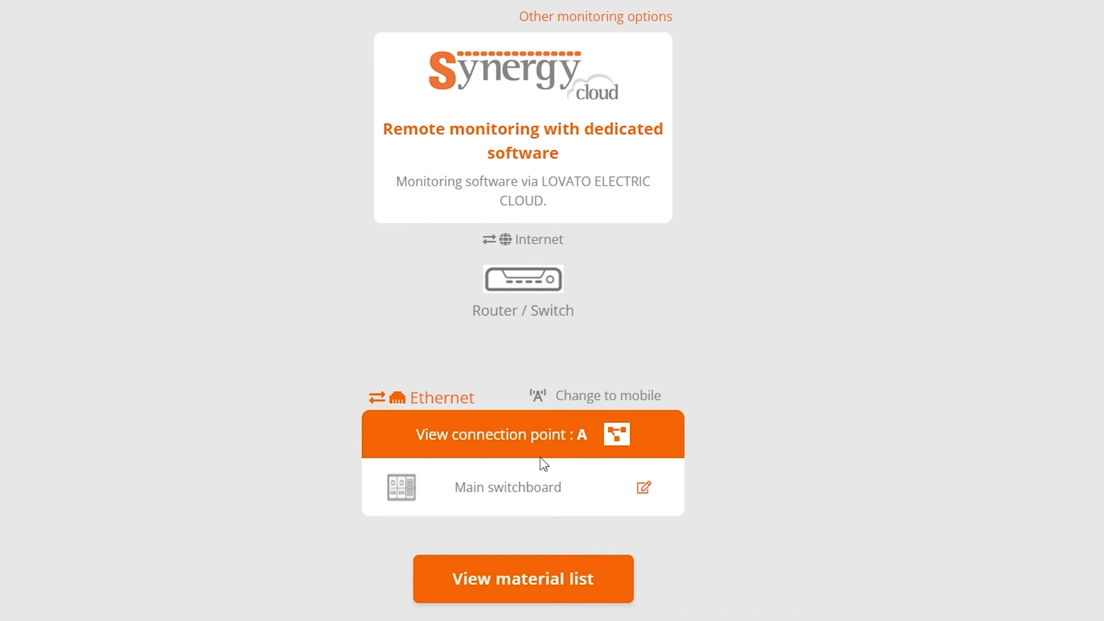
mouse_move(445, 63)
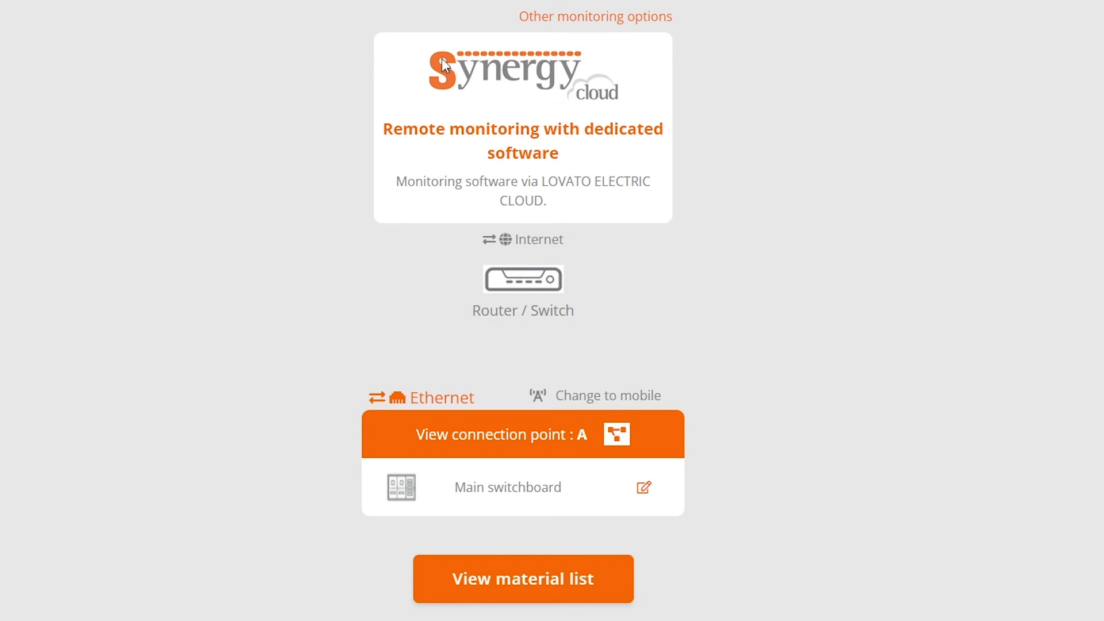
mouse_move(394, 104)
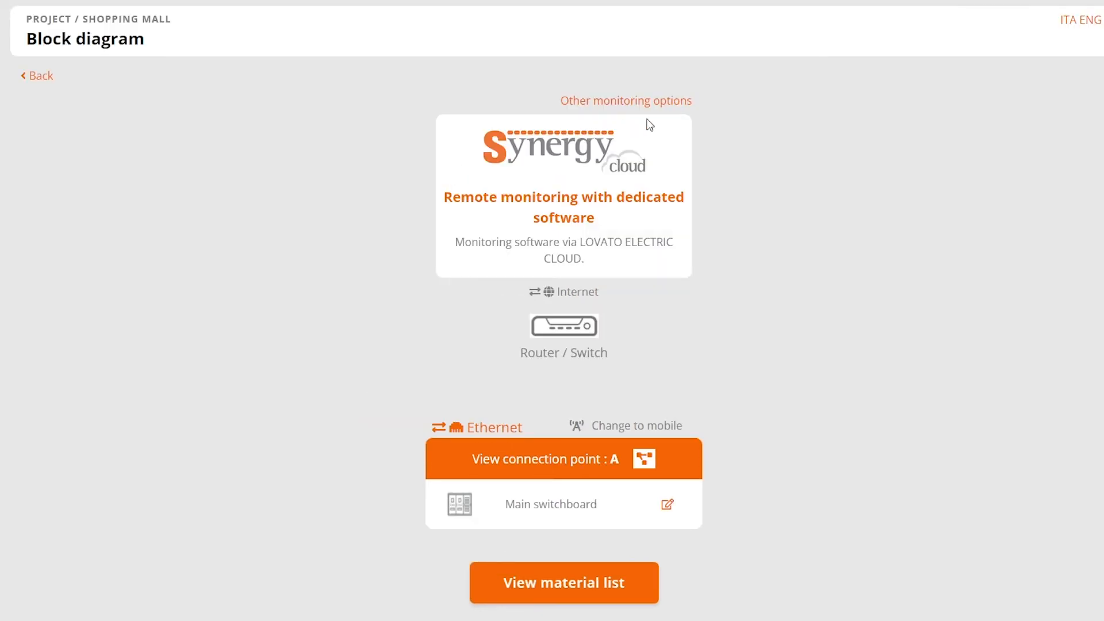
mouse_move(625, 101)
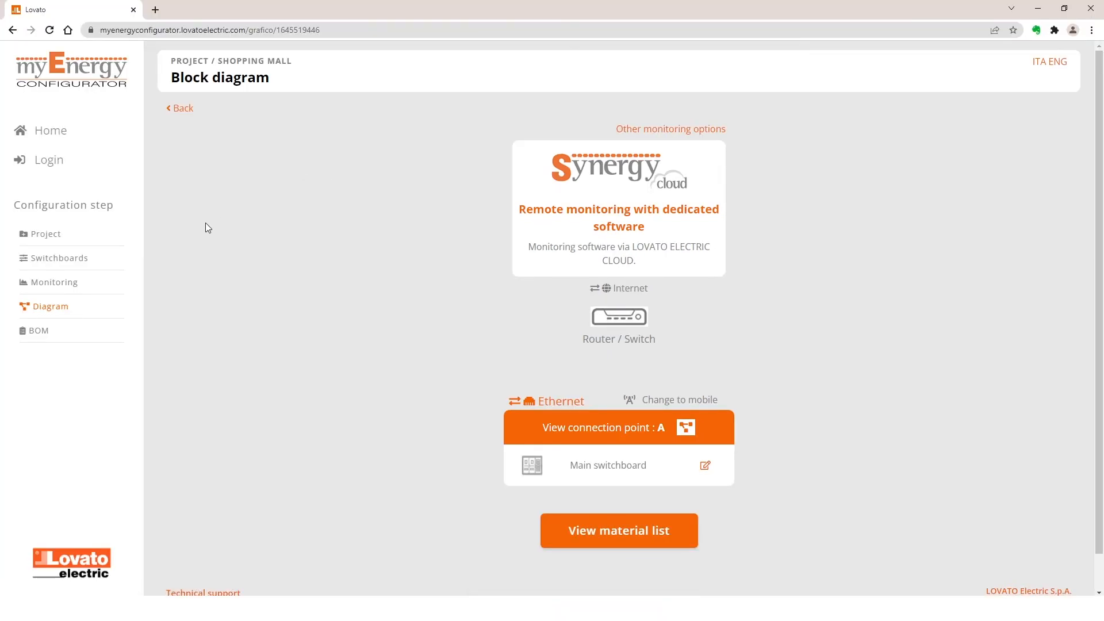
mouse_move(54, 282)
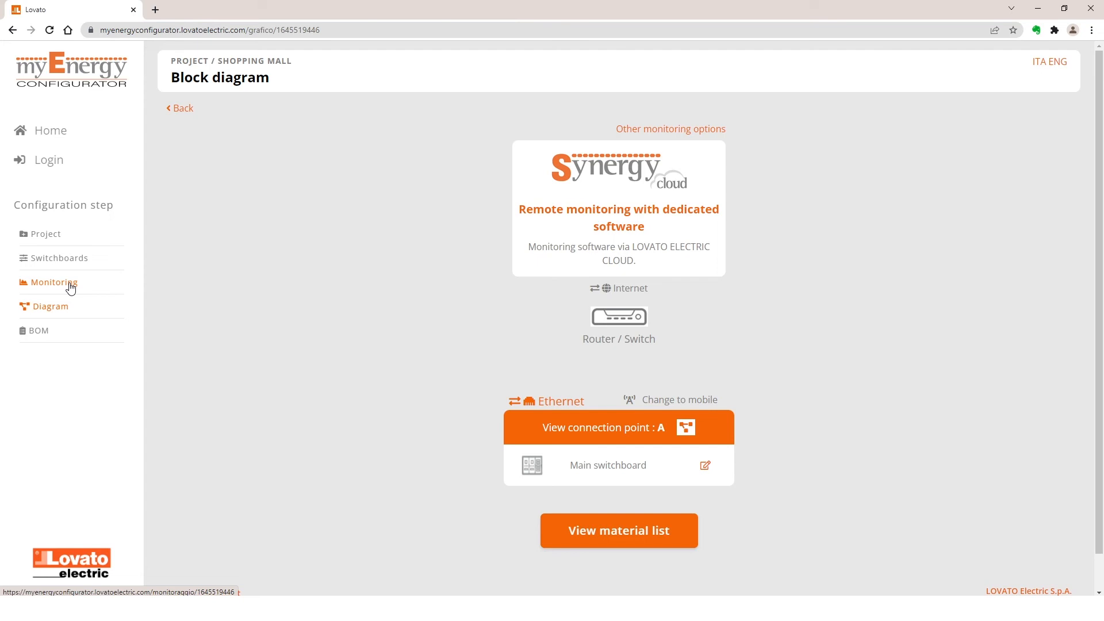
scroll(down, 3)
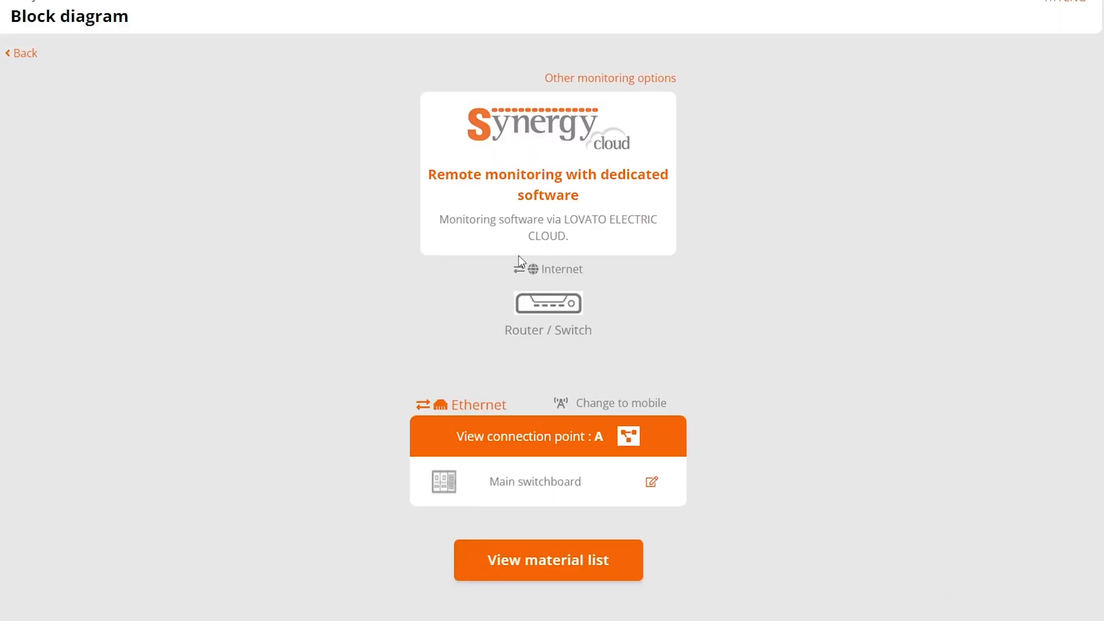
mouse_move(543, 275)
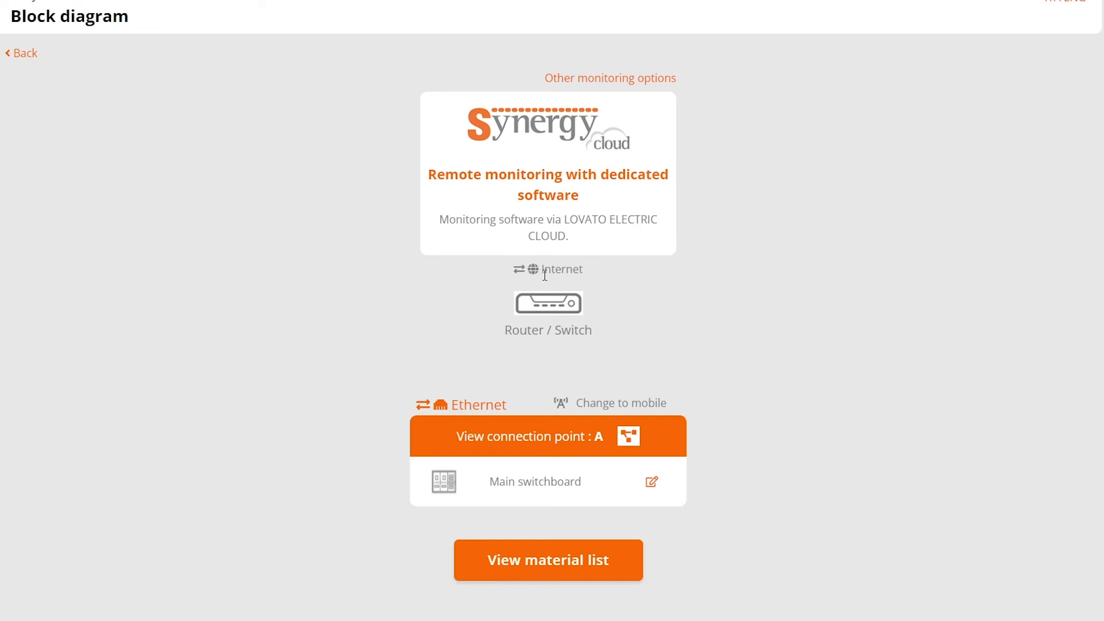
mouse_move(607, 315)
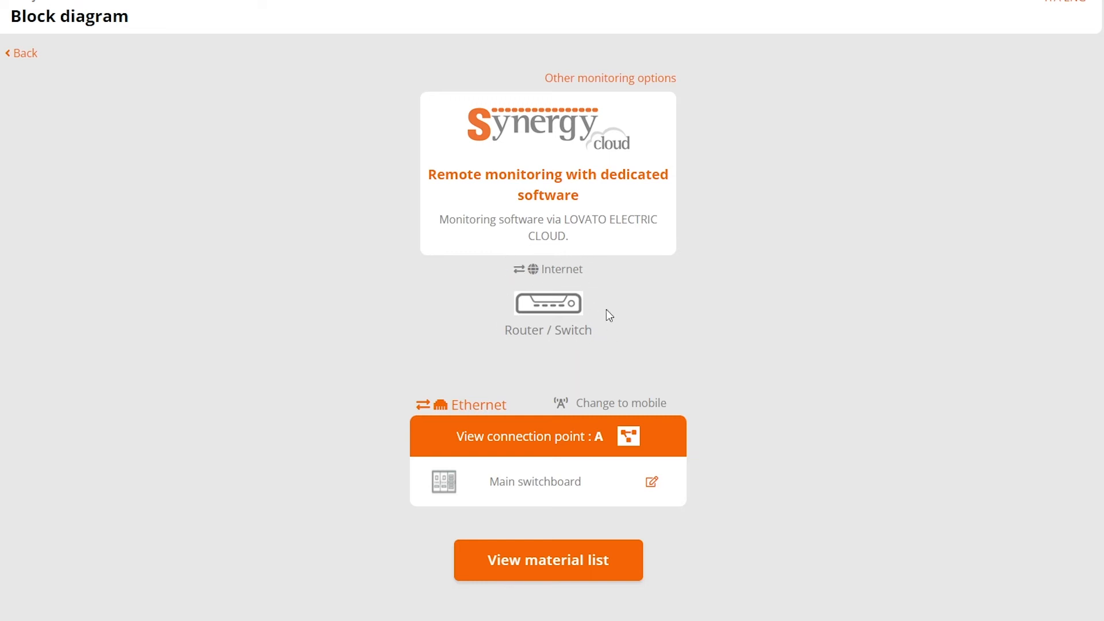
mouse_move(674, 409)
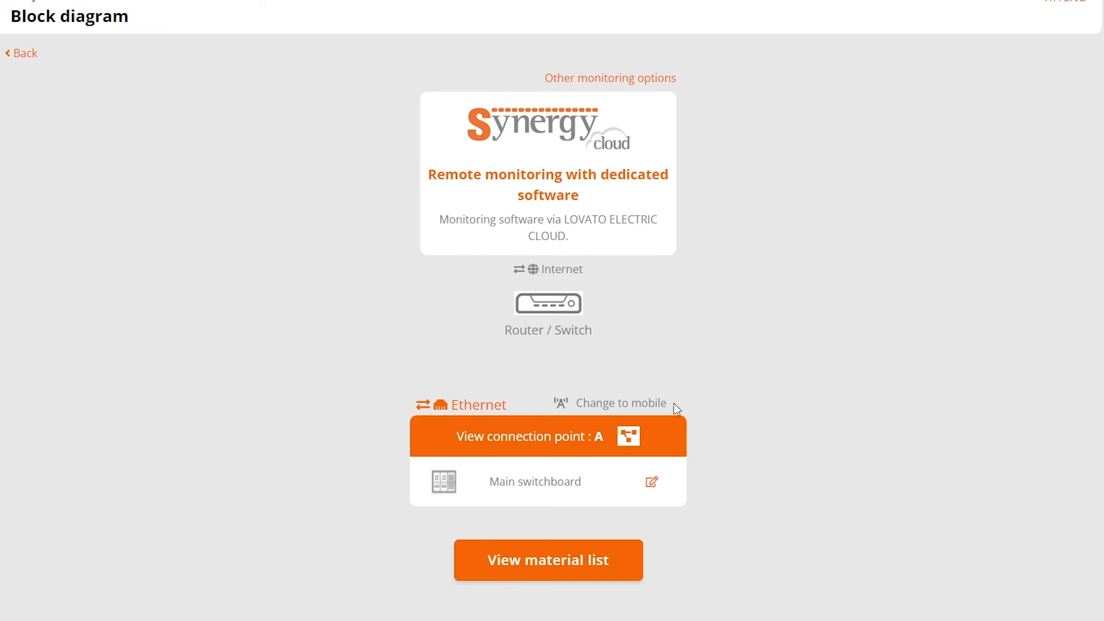
mouse_move(638, 508)
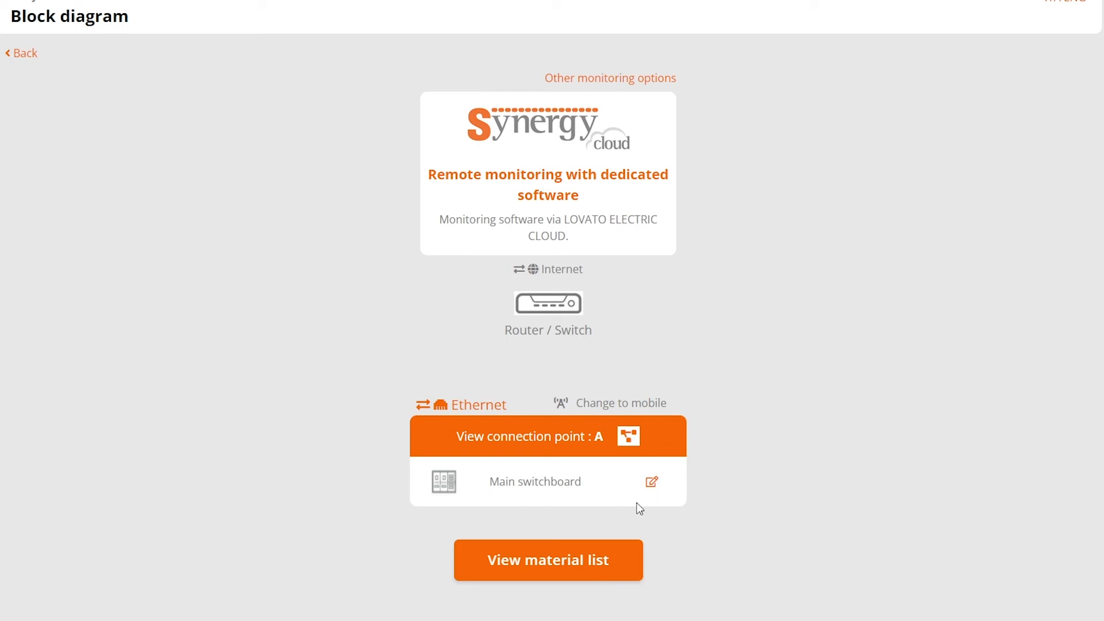
mouse_move(498, 502)
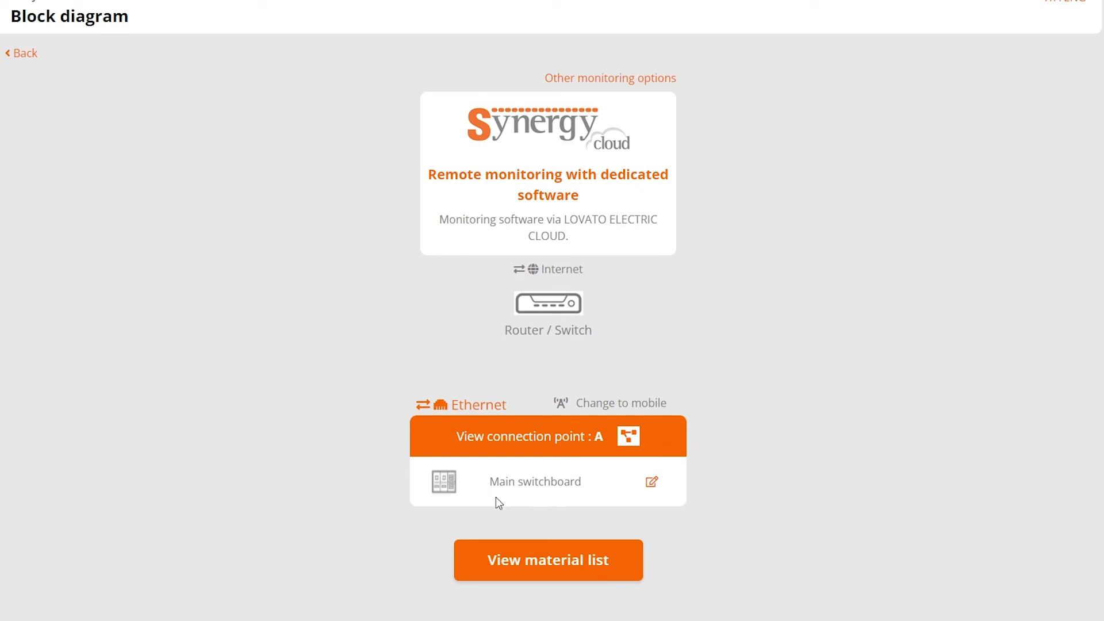
click(548, 435)
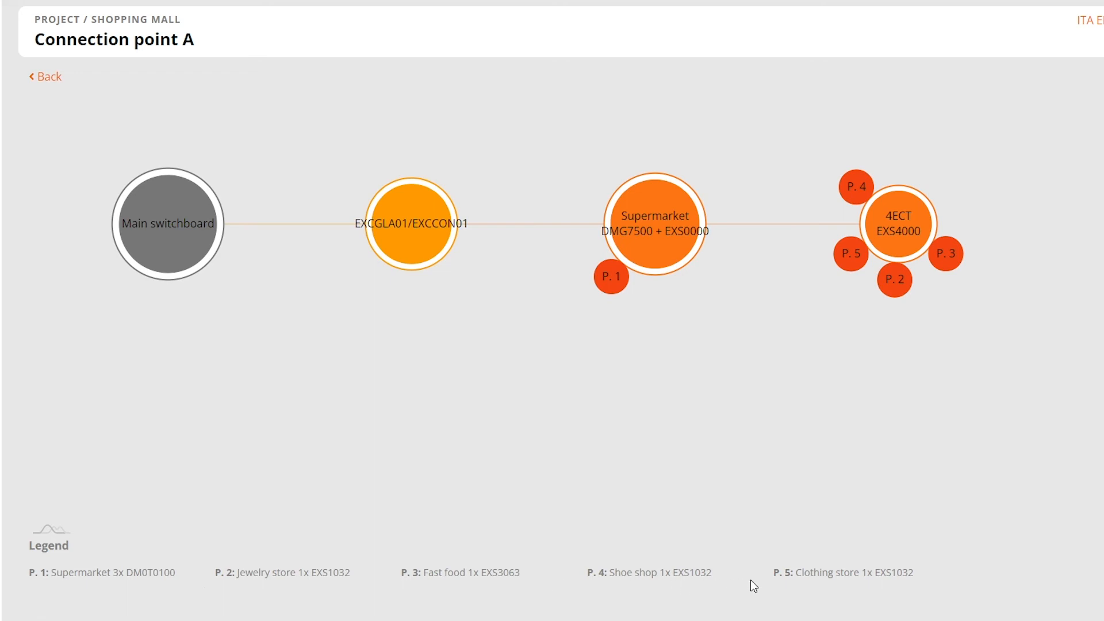
mouse_move(915, 585)
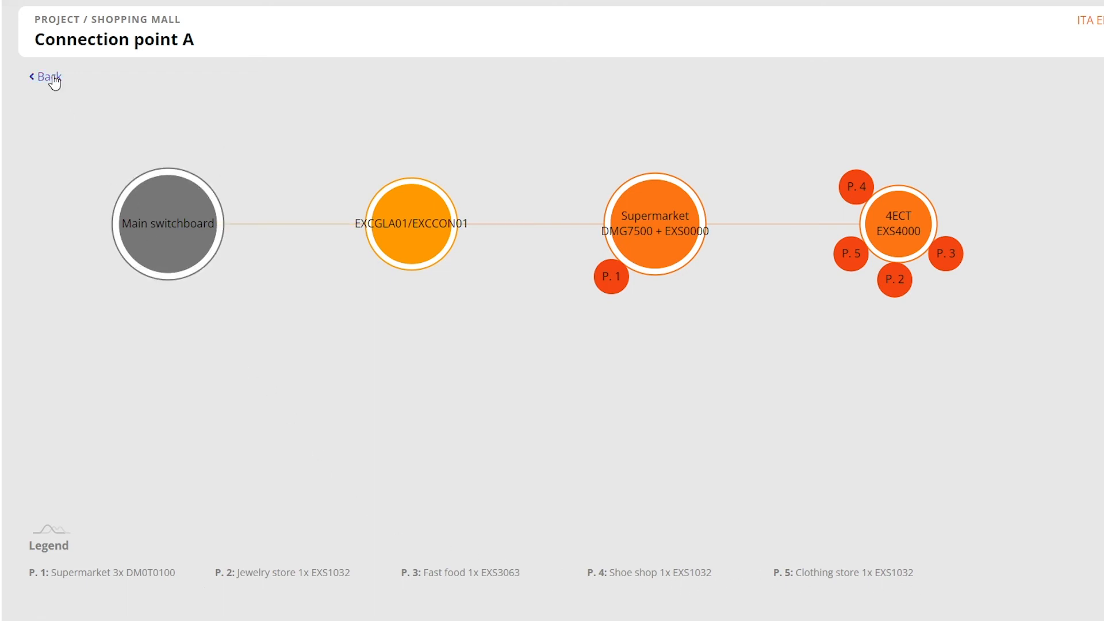
click(44, 75)
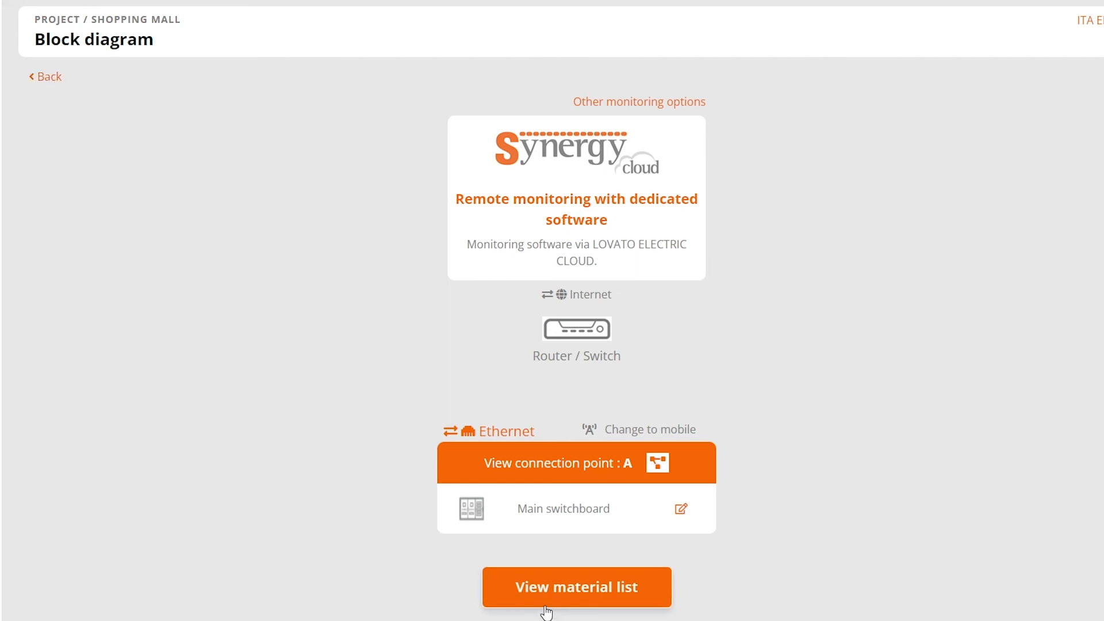
Generate the material list of Synergy licences and hardware, then open the DMG7500 part link
click(576, 587)
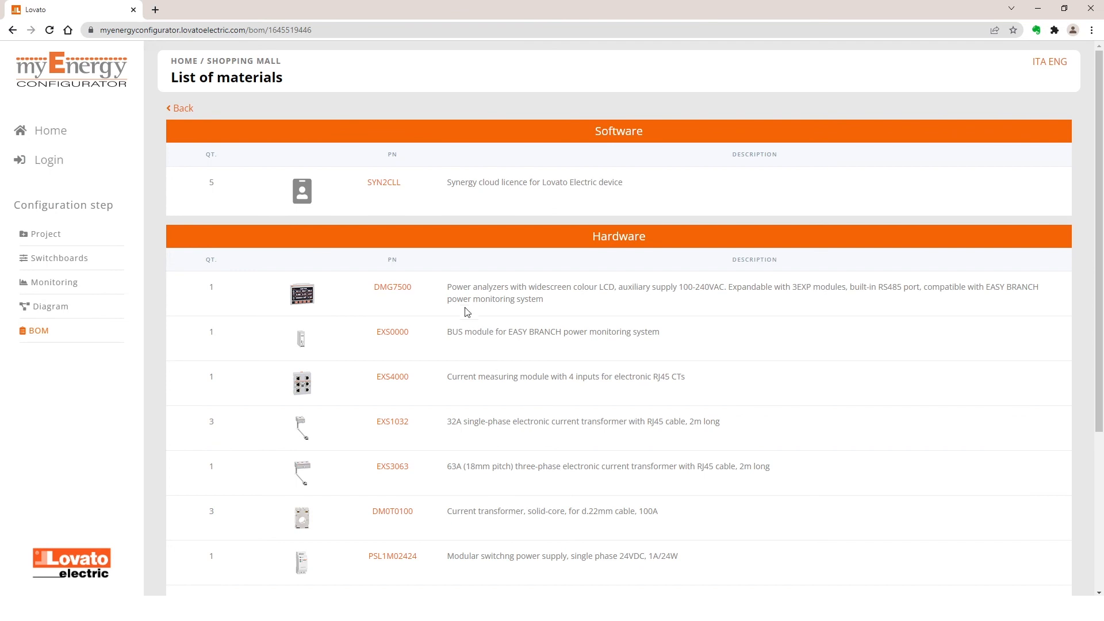
scroll(down, 3)
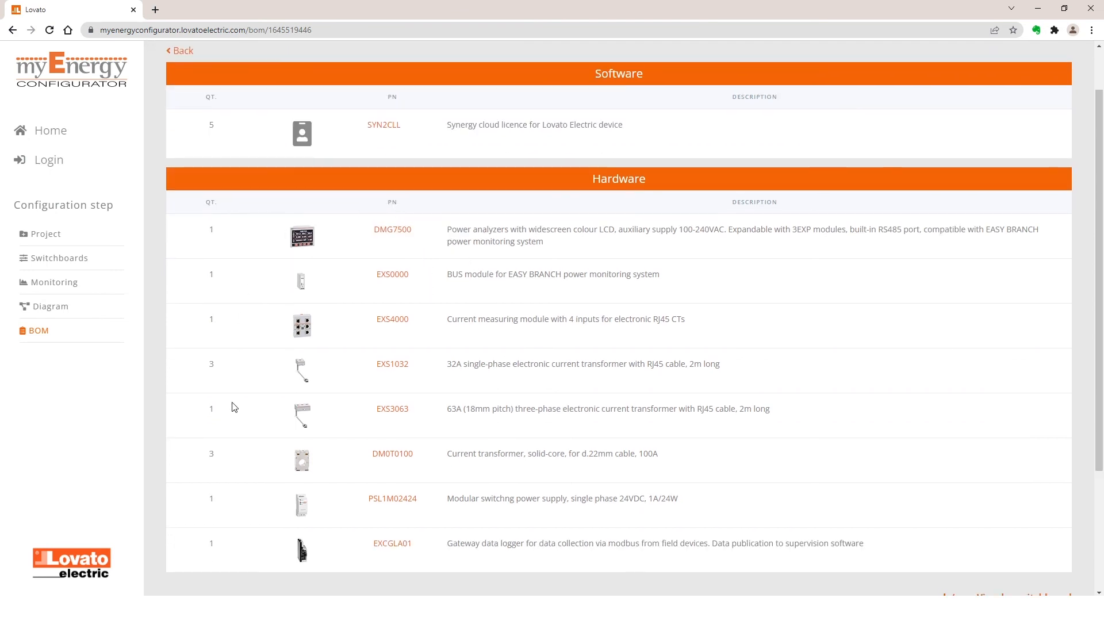
mouse_move(438, 564)
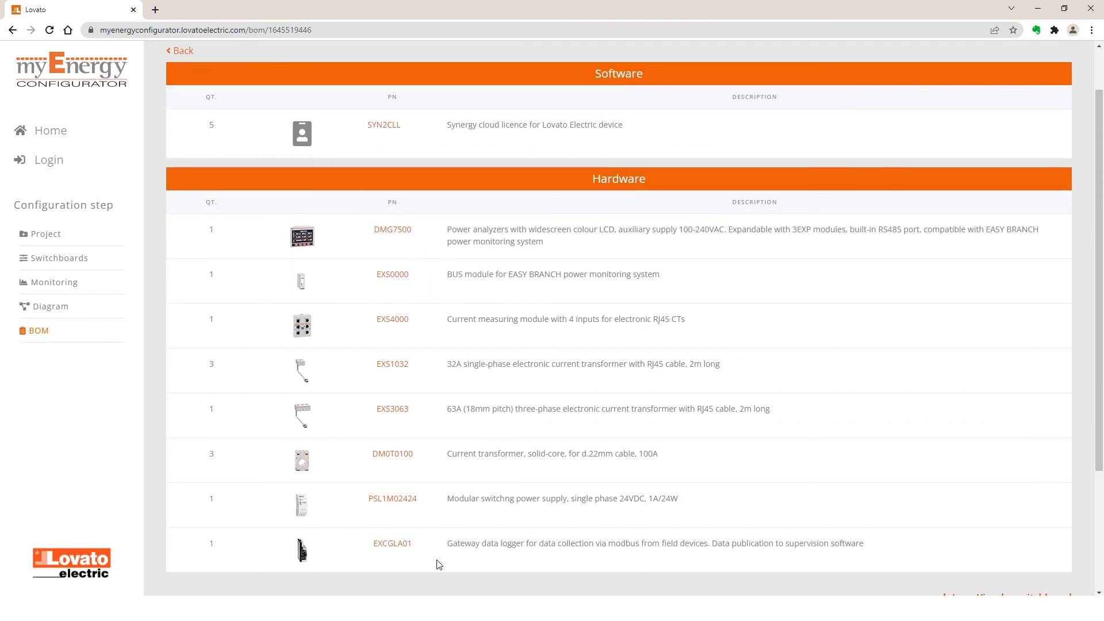
mouse_move(409, 248)
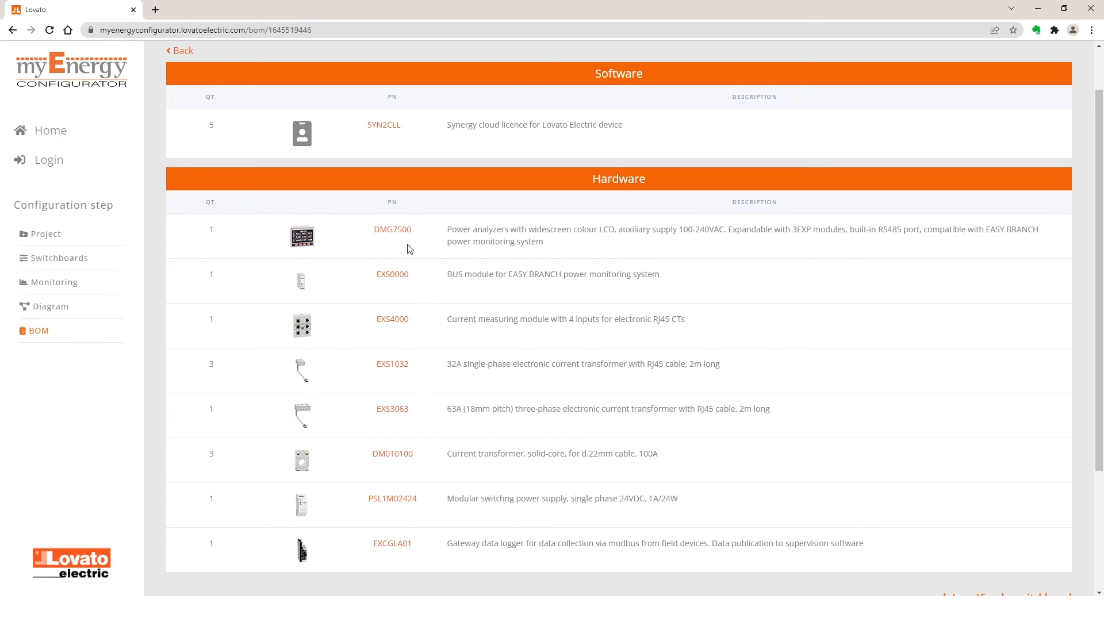
click(392, 229)
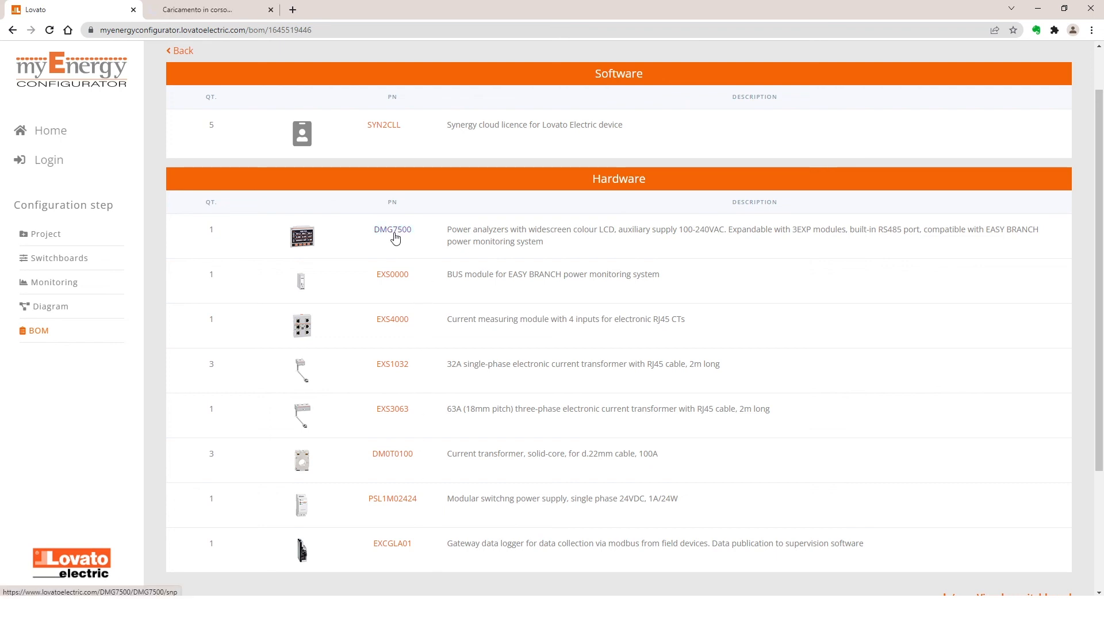
Scroll through the DMG7500 product page downloads, then back down the configurator's material list
click(392, 228)
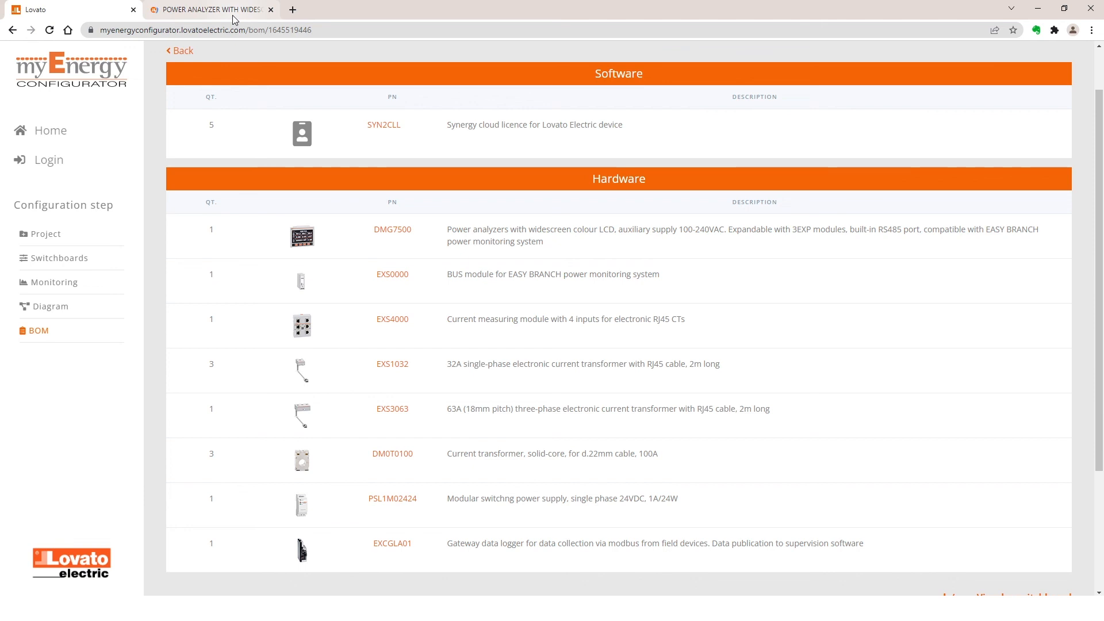
click(392, 229)
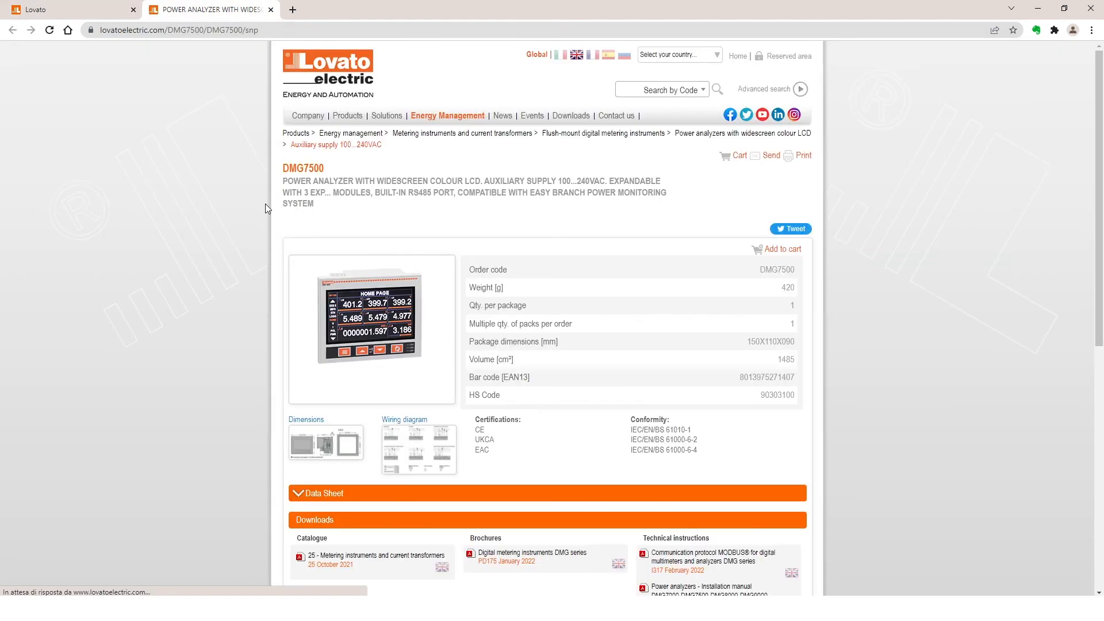
scroll(down, 3)
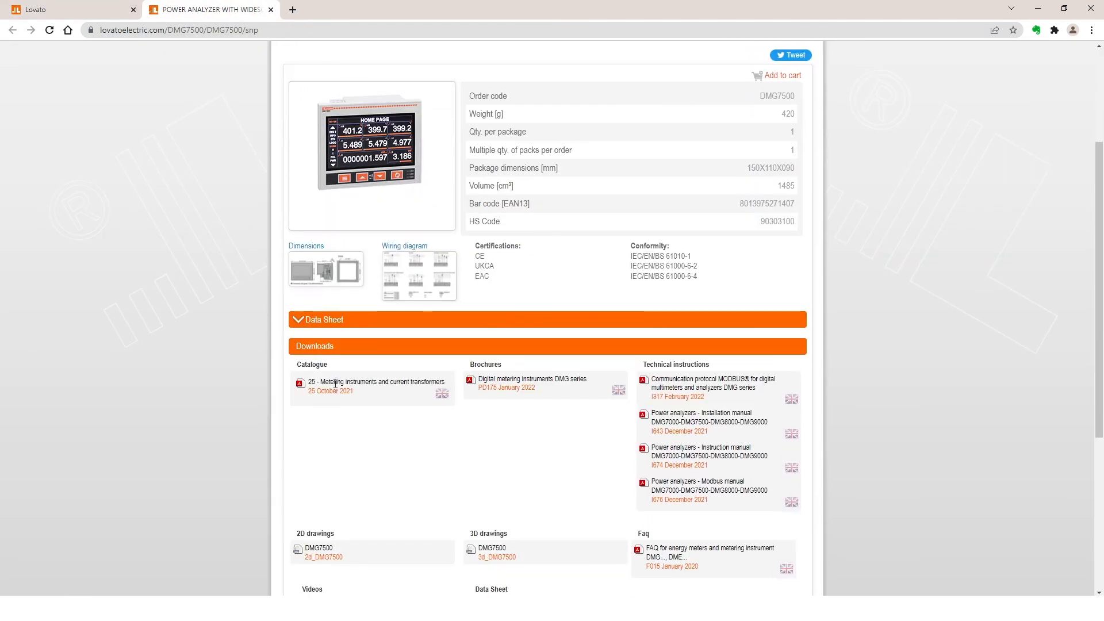
scroll(down, 3)
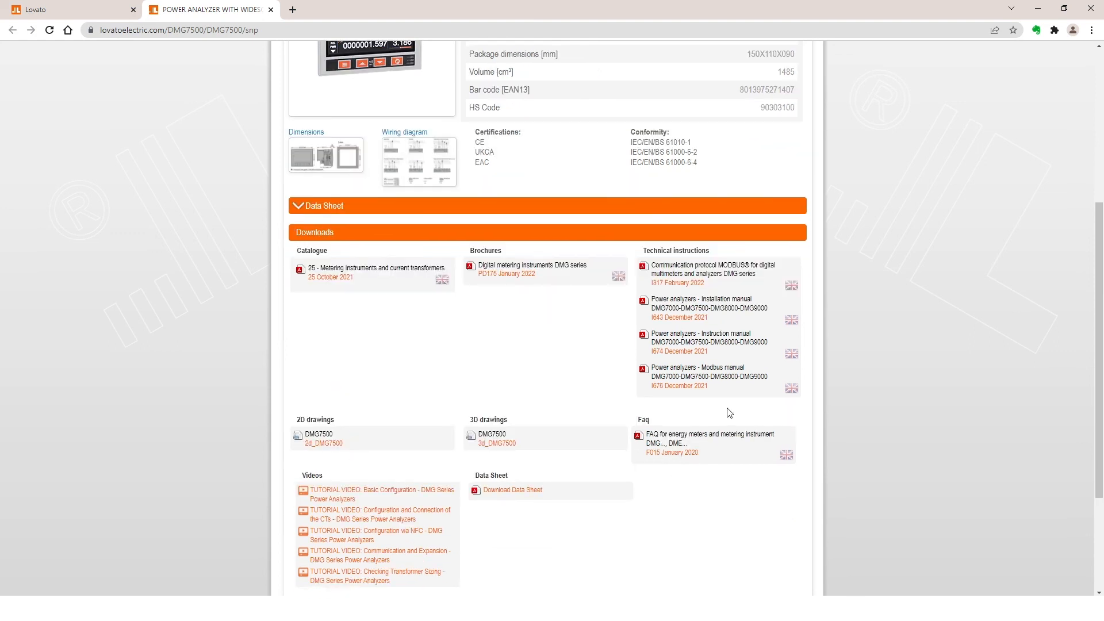
mouse_move(264, 50)
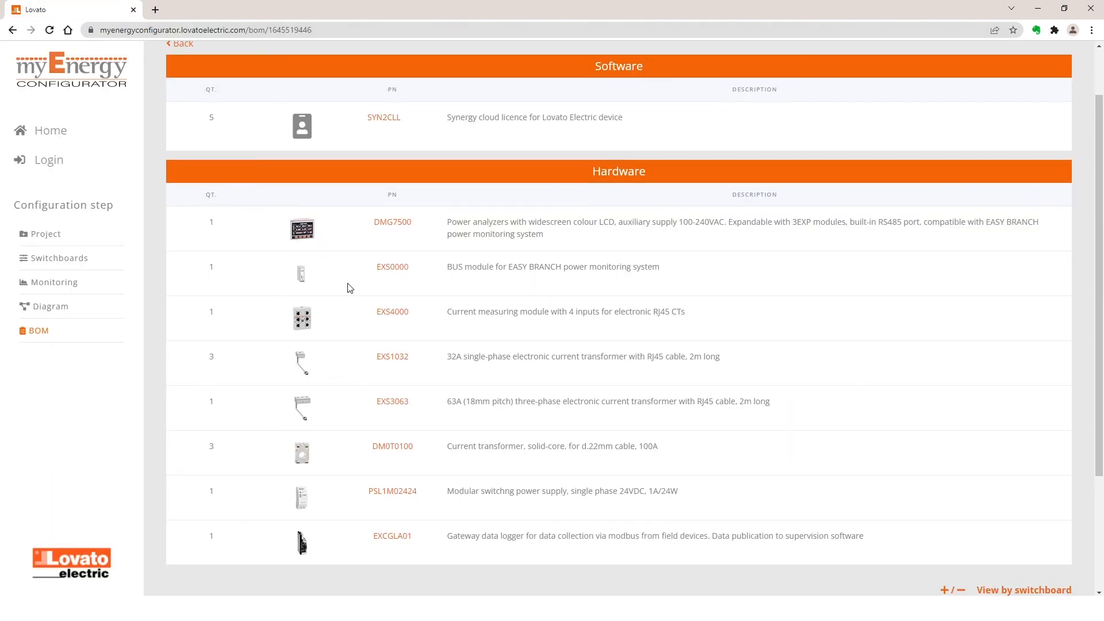
scroll(down, 3)
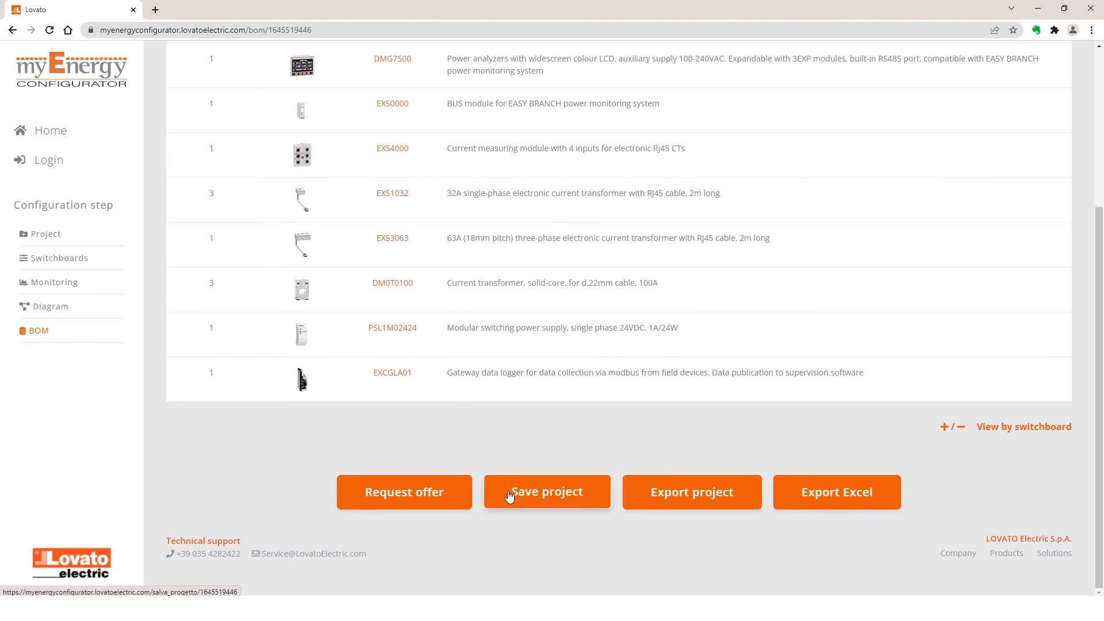